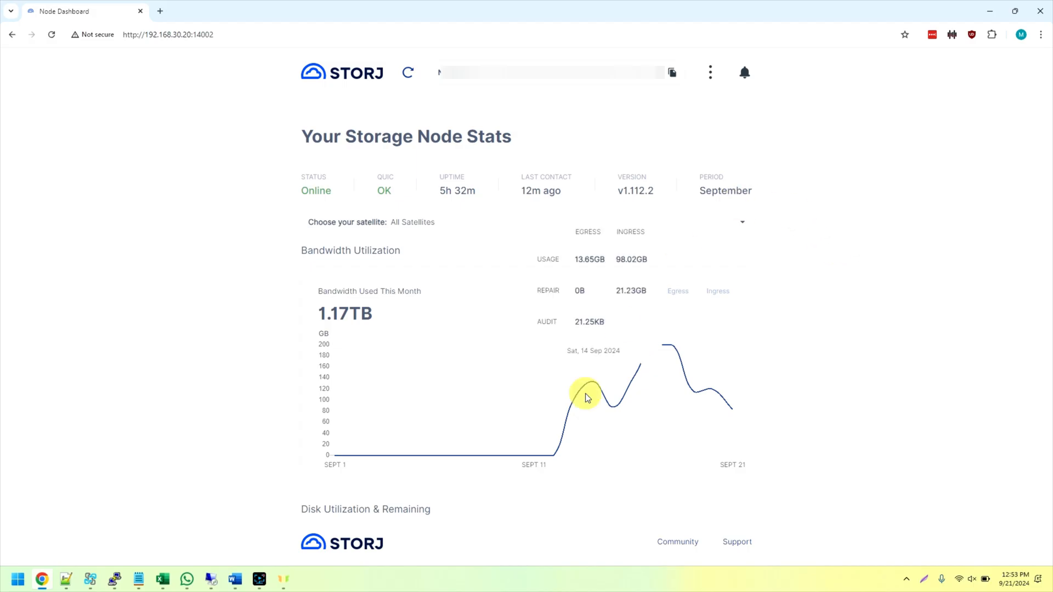
pyautogui.moveTo(545, 460)
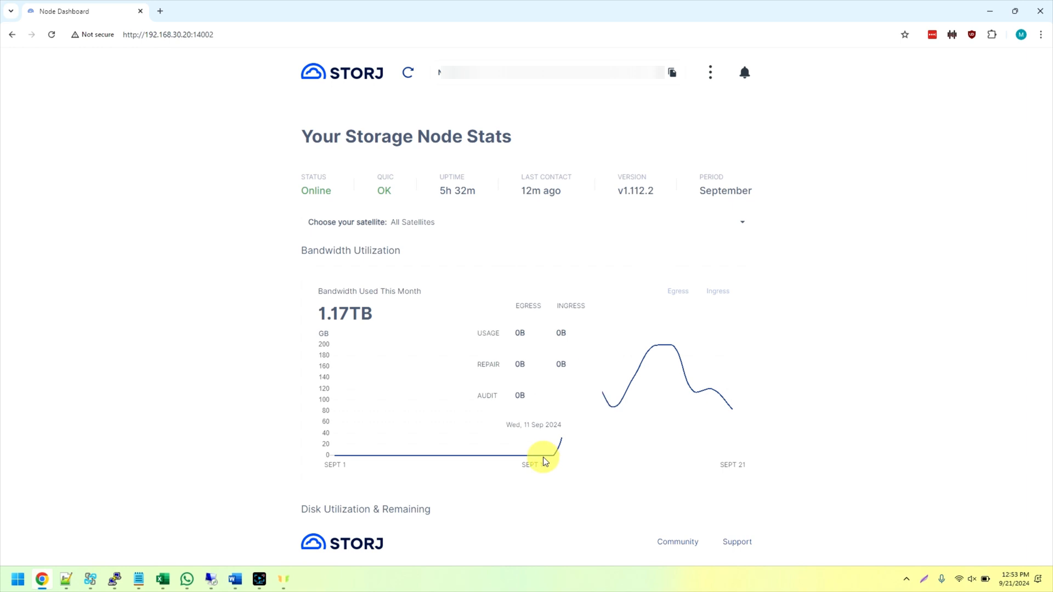
pyautogui.moveTo(620, 406)
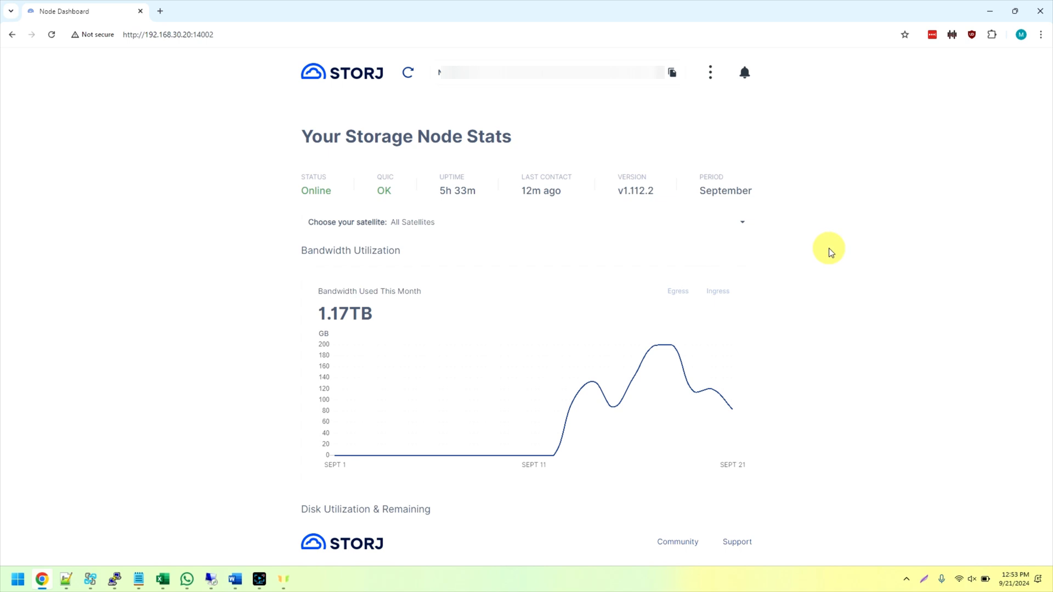
# Scroll through the storjtemp node's audit, download, upload, repair and delete success rates
pyautogui.scroll(-3)
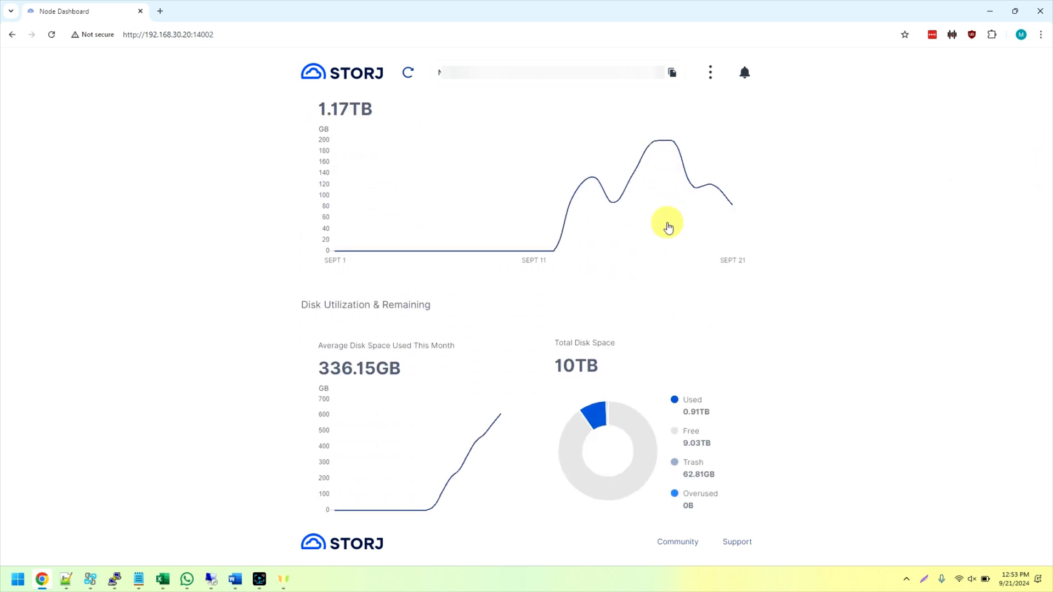
pyautogui.scroll(-3)
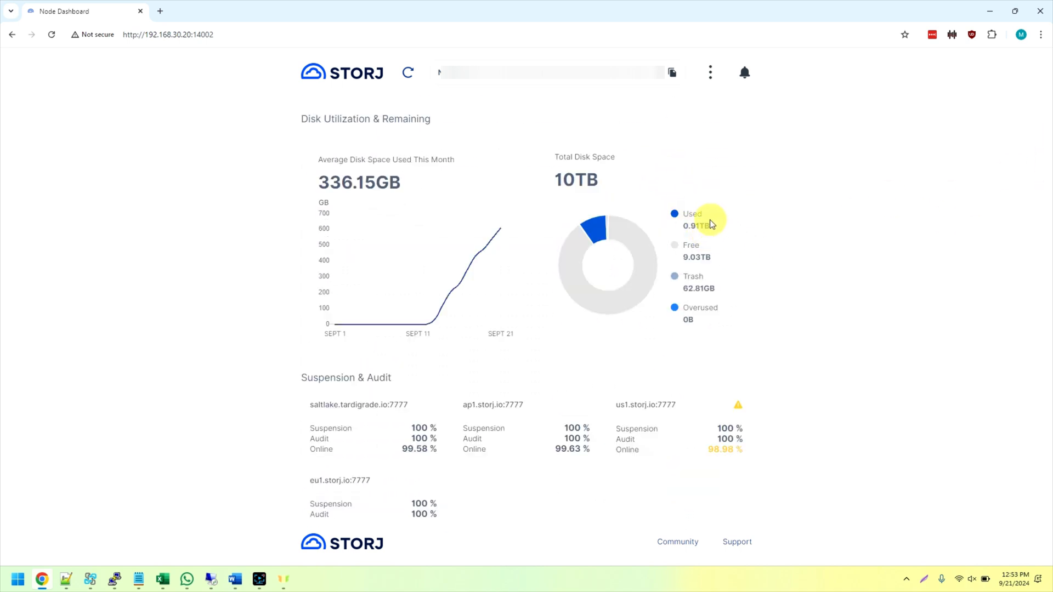
pyautogui.scroll(-3)
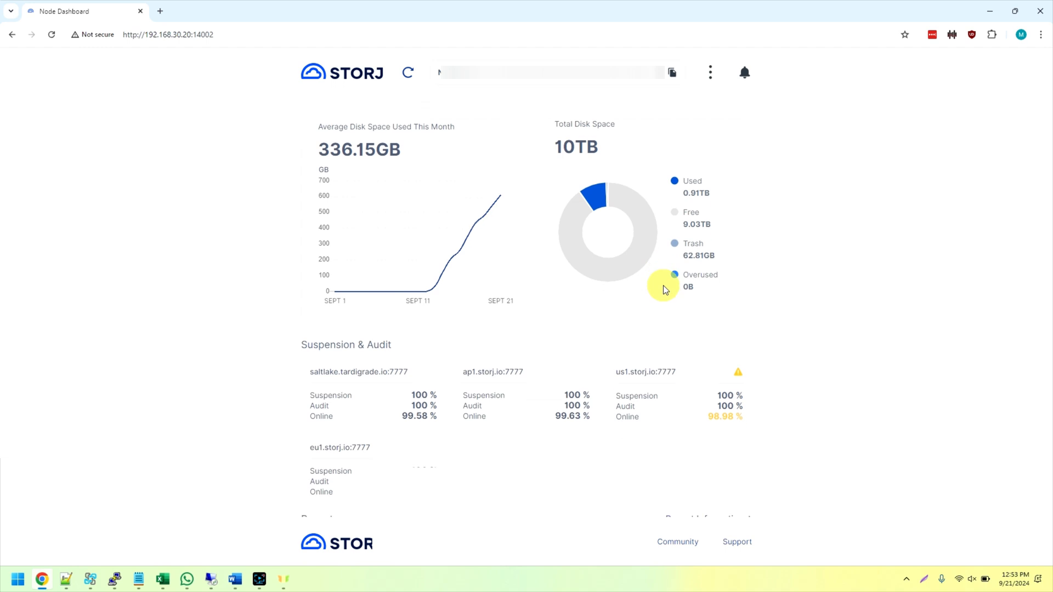
pyautogui.scroll(-3)
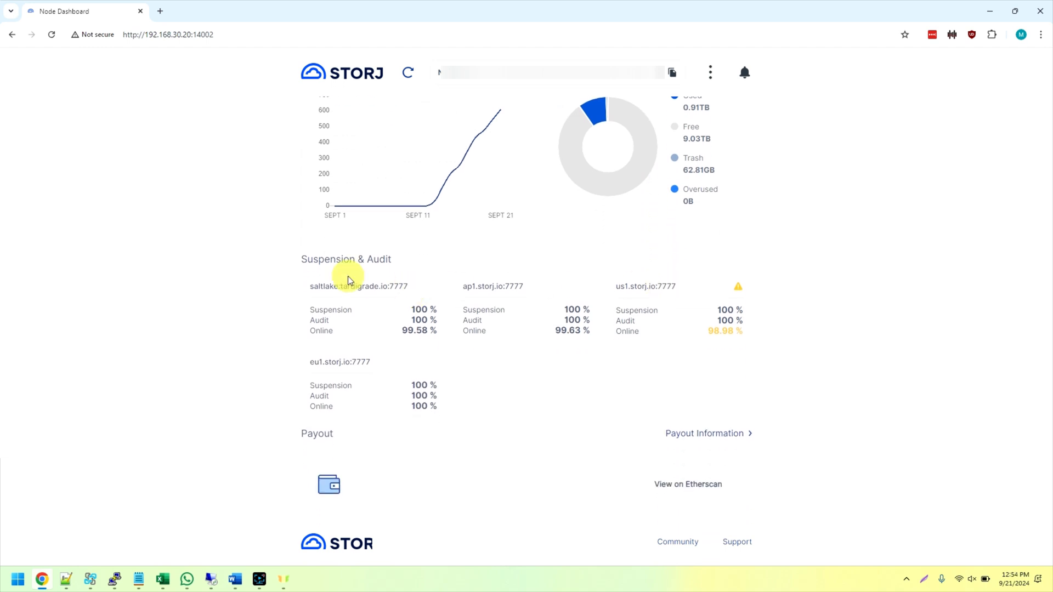
pyautogui.moveTo(654, 391)
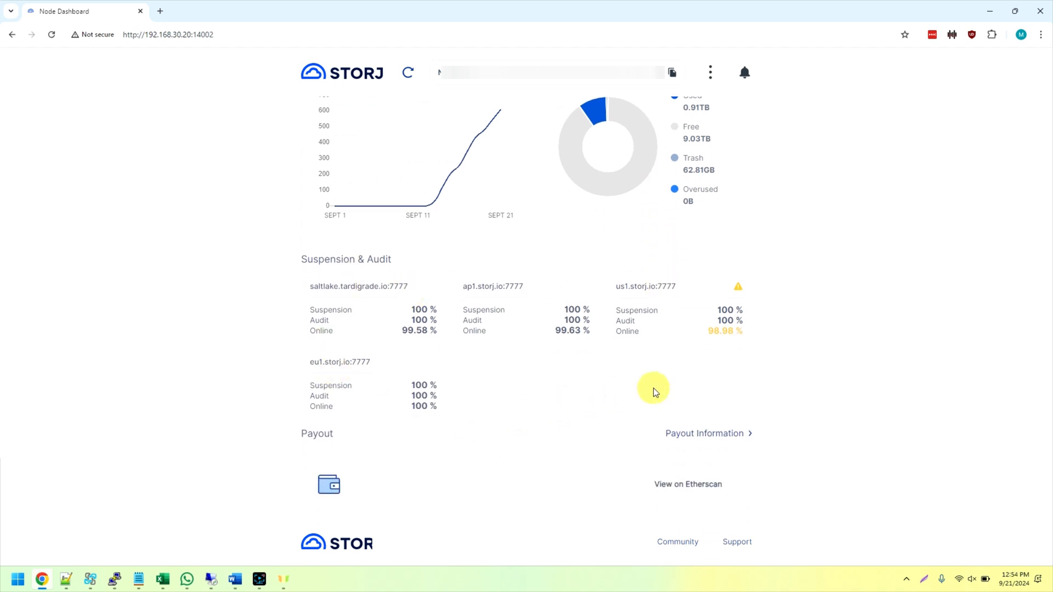
pyautogui.moveTo(714, 362)
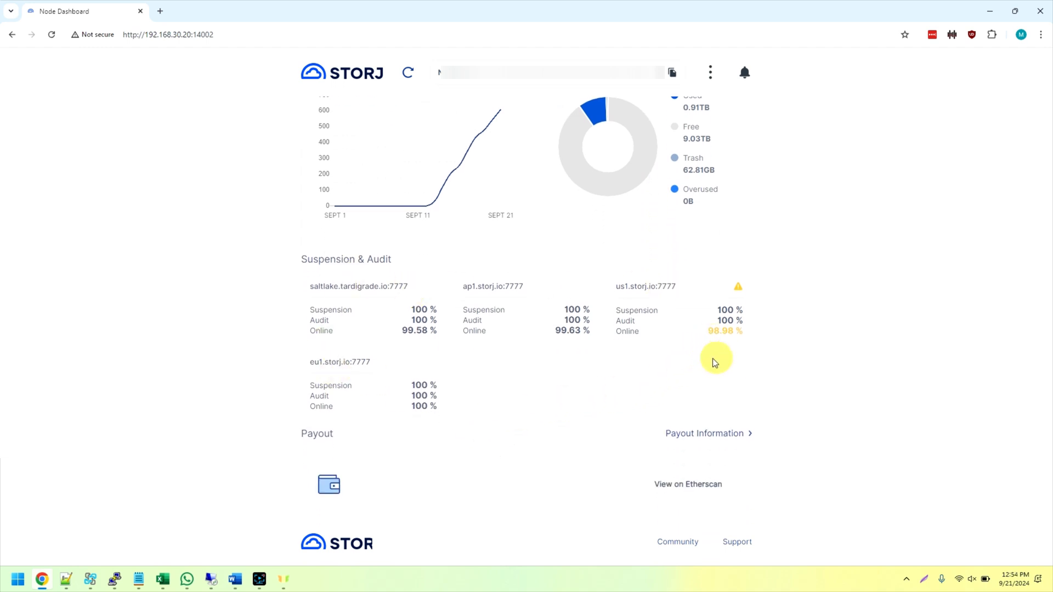
pyautogui.moveTo(669, 338)
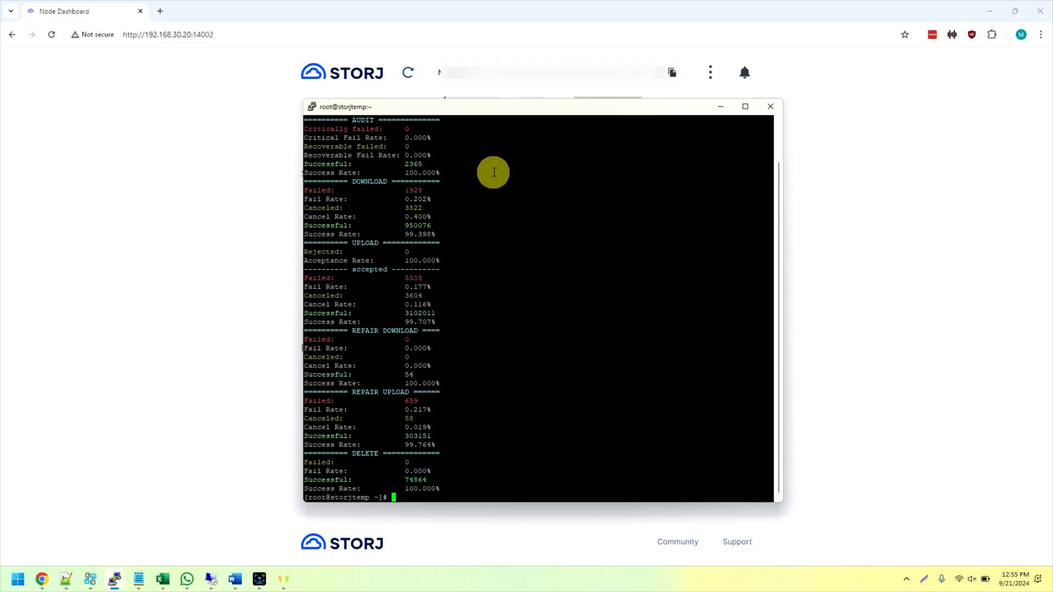
pyautogui.moveTo(459, 156)
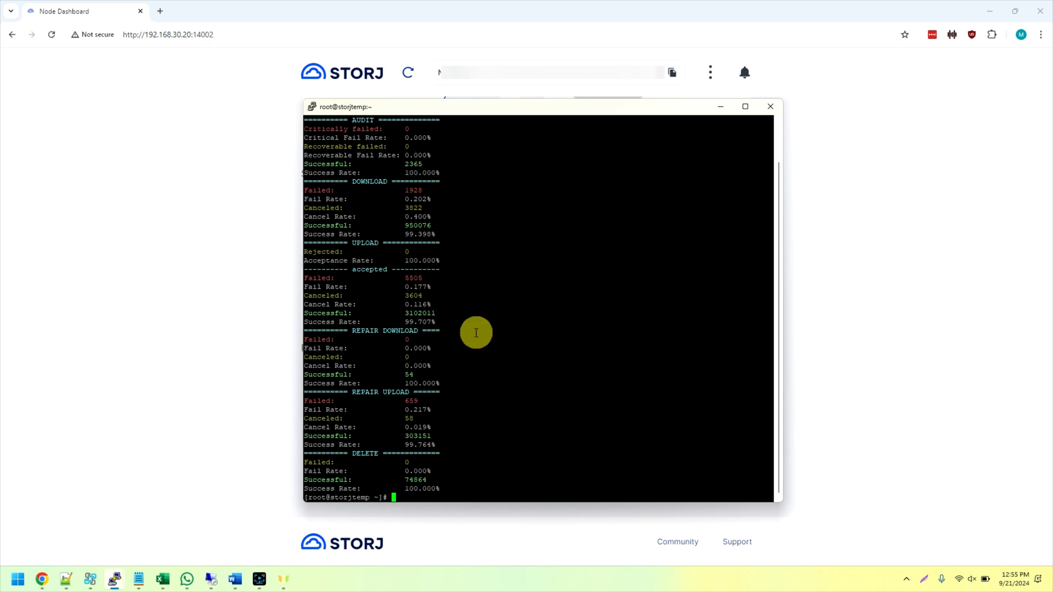
pyautogui.moveTo(408, 326)
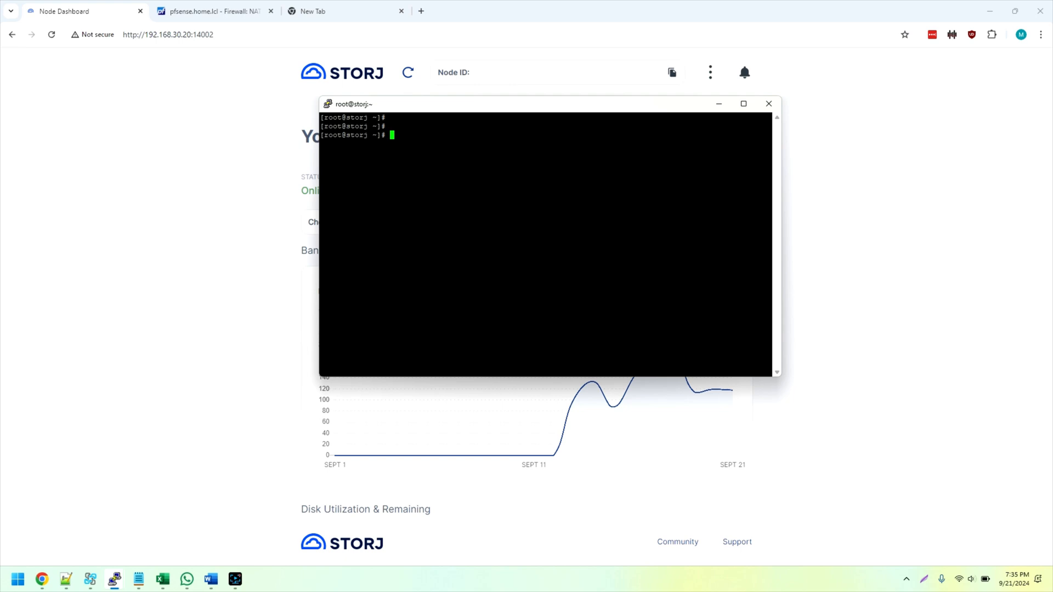
# Check the RHEL release, kernel version and SELinux state, then move into /opt
pyautogui.write('cat /etc/redhat-release')
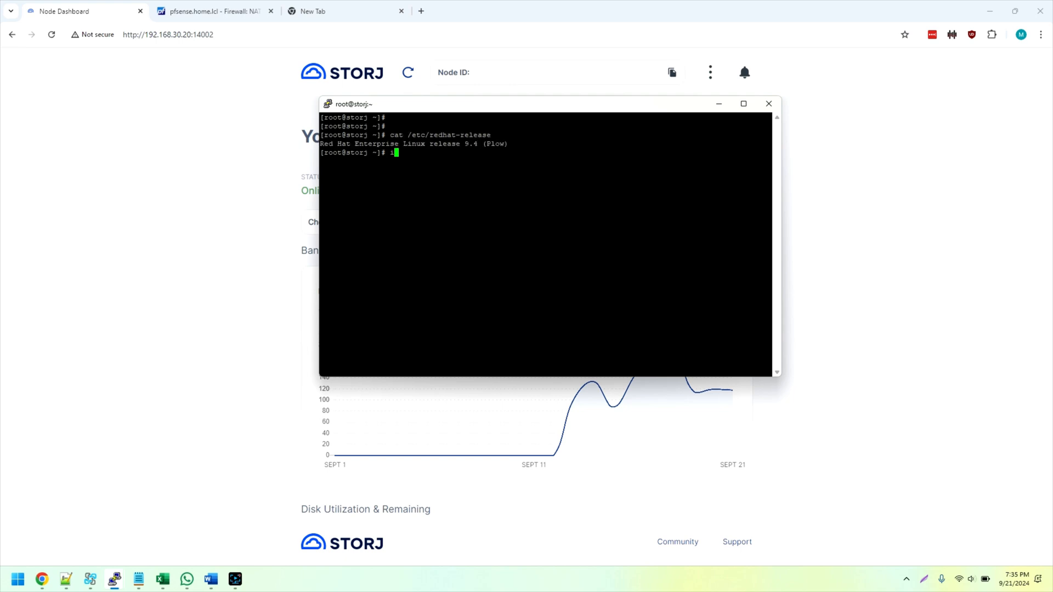
pyautogui.write('uname -r')
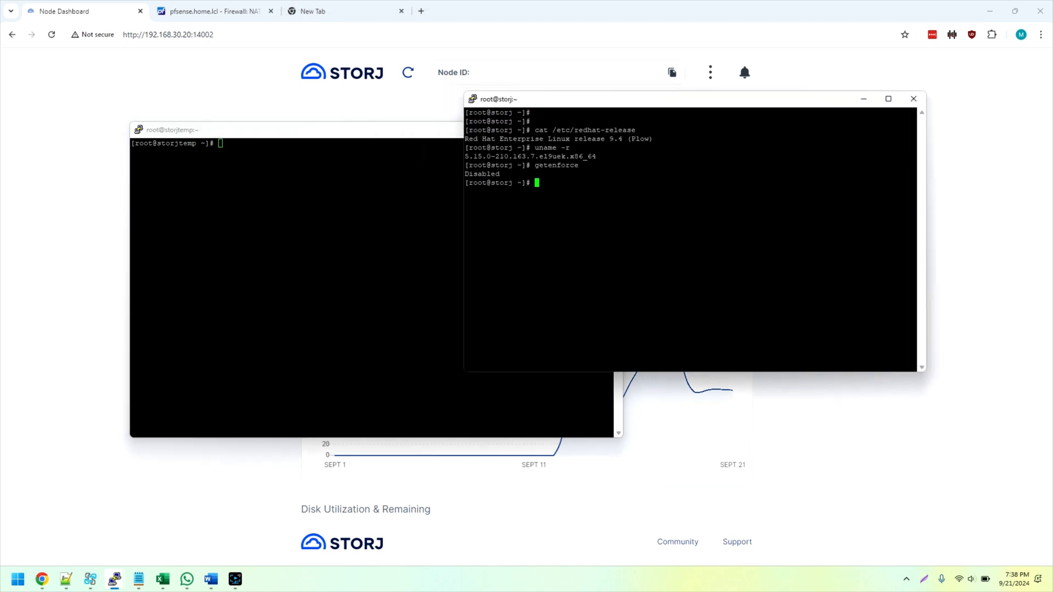
pyautogui.write('cd /opt')
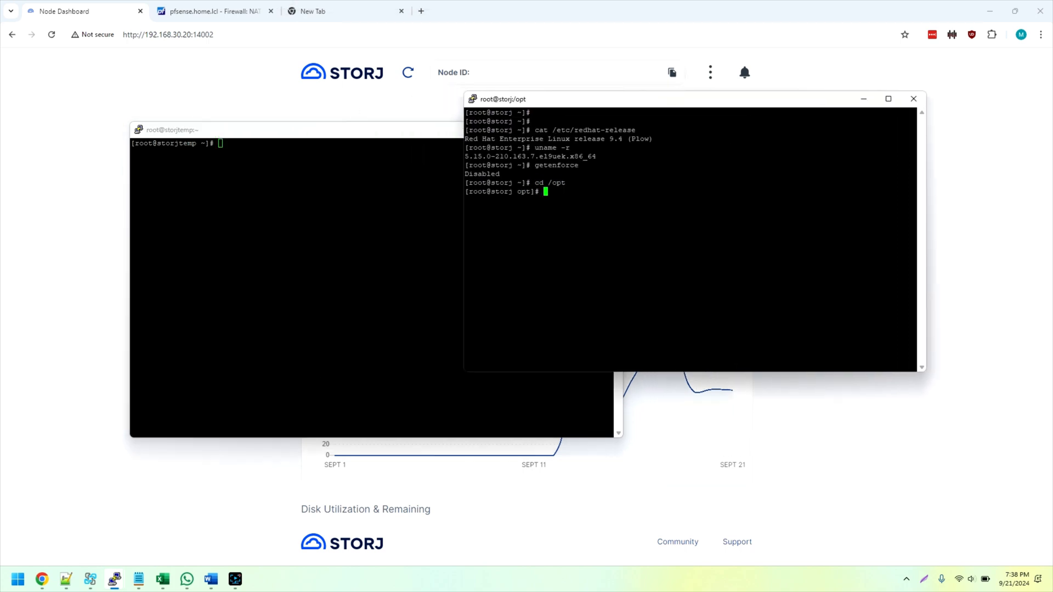
pyautogui.write('scp')
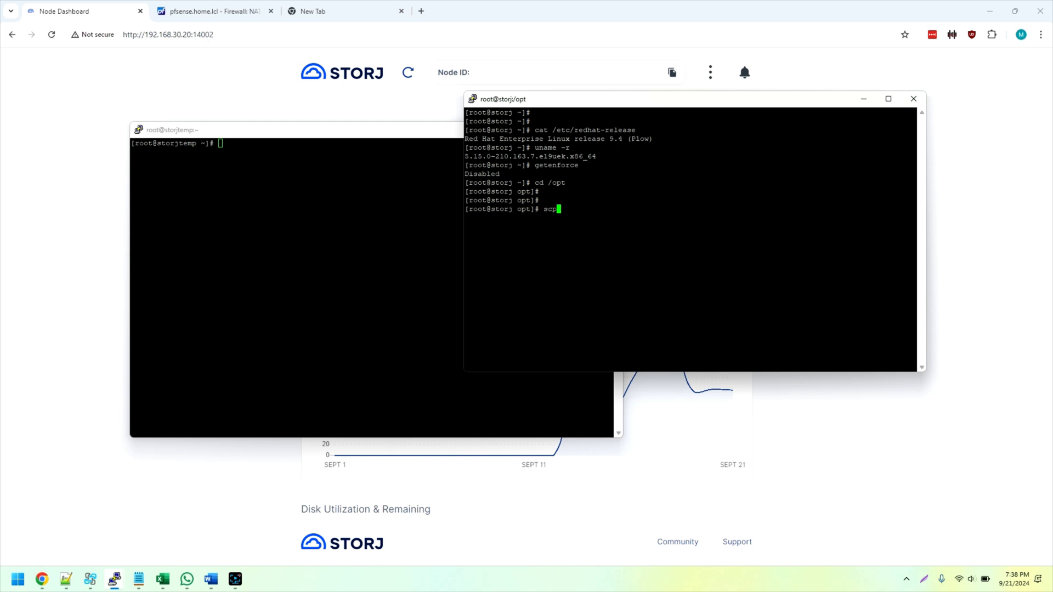
pyautogui.write('-pr')
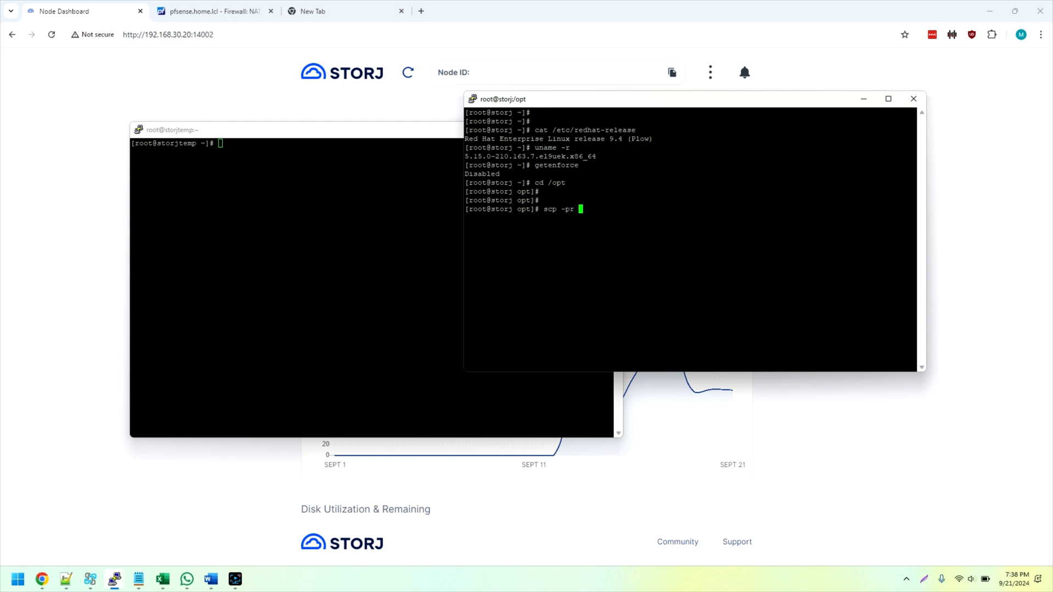
pyautogui.write('root')
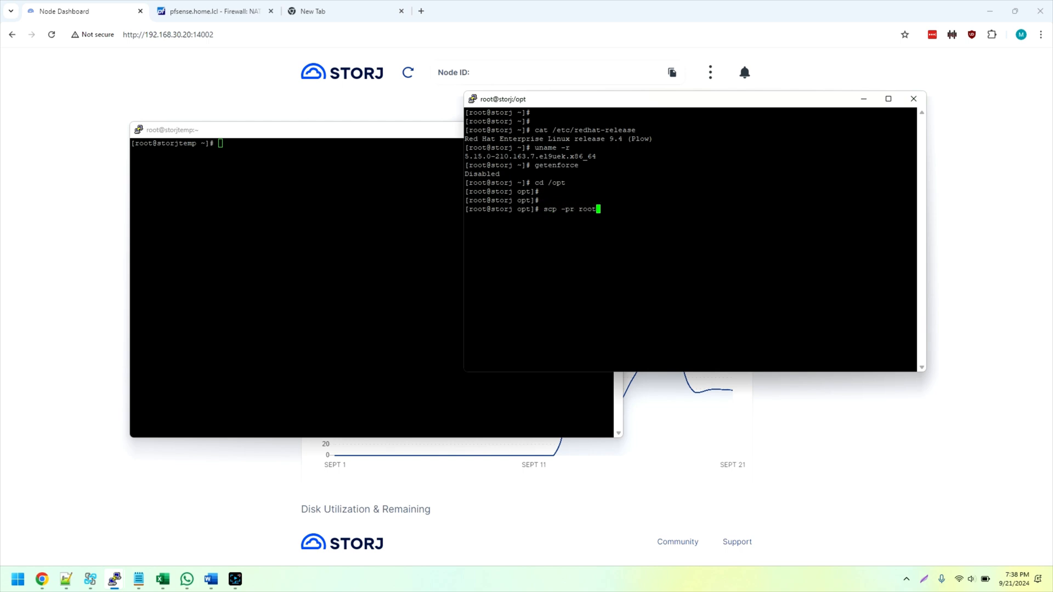
pyautogui.write('@192.168.30.20:')
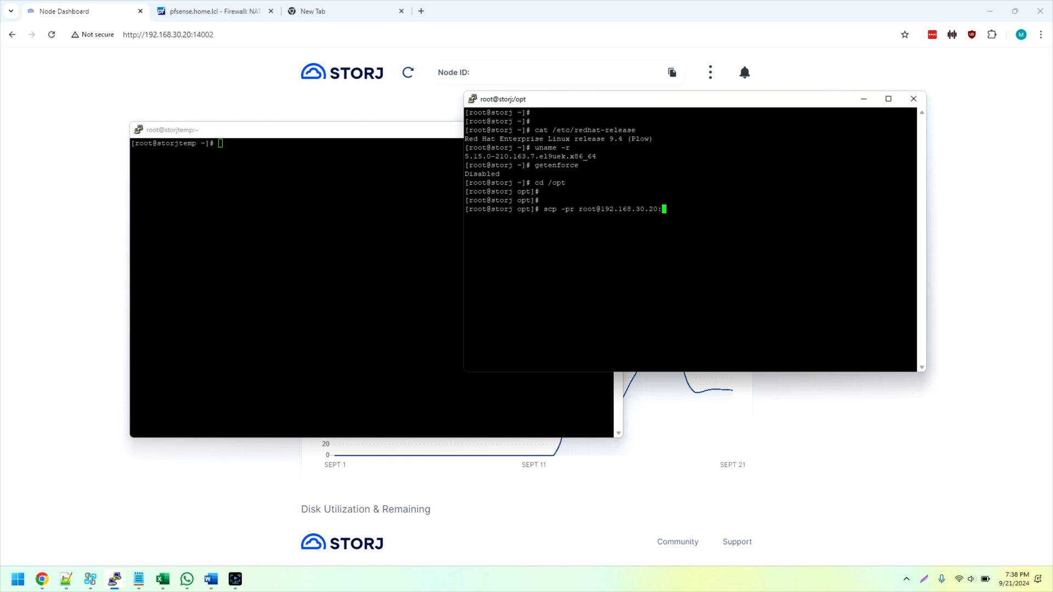
pyautogui.write('/opt/stor')
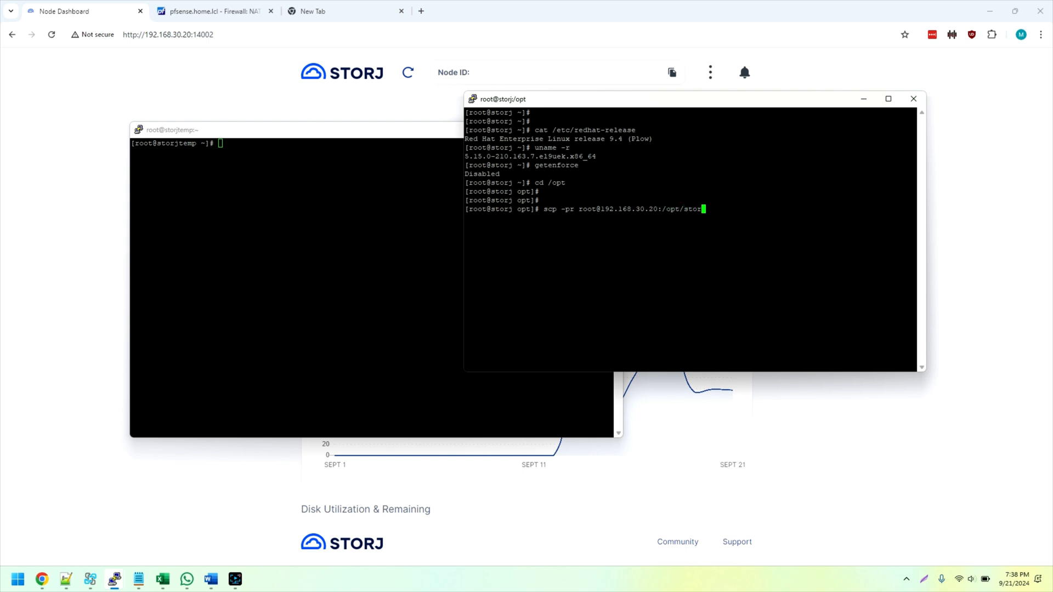
pyautogui.write('agenode')
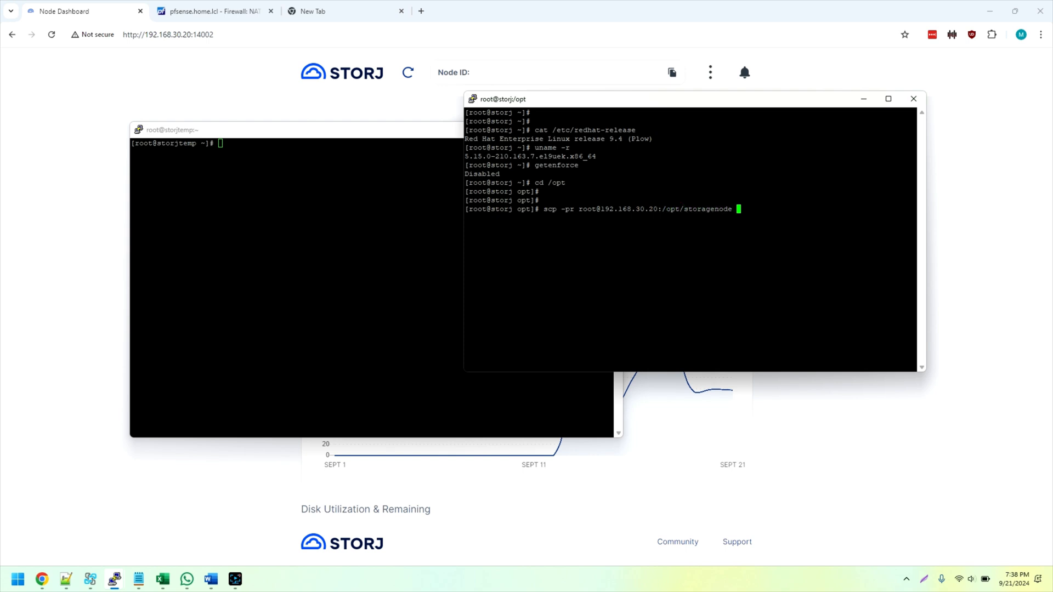
pyautogui.press('Enter')
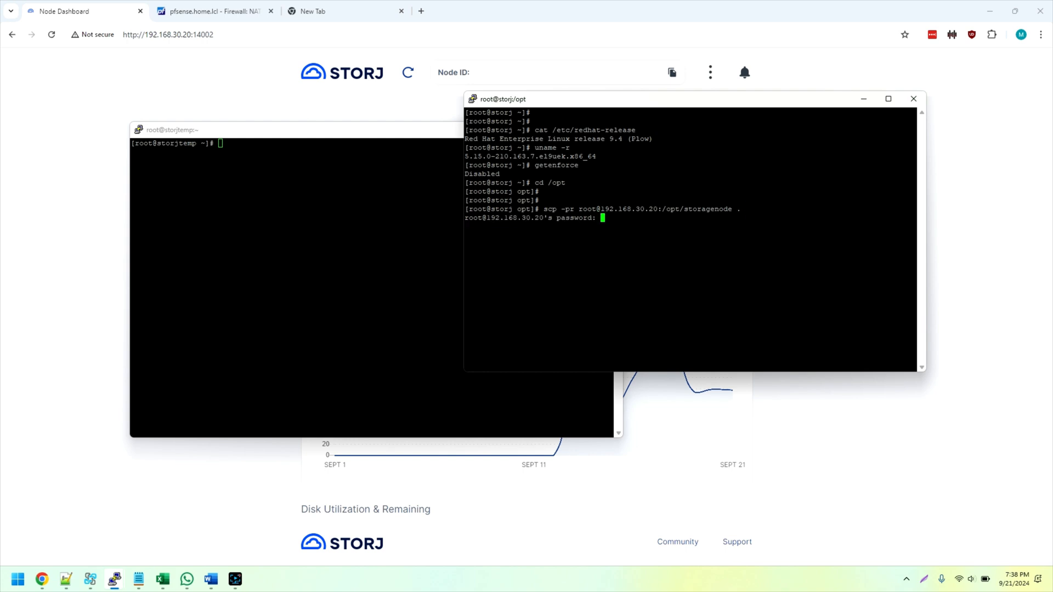
pyautogui.press('Enter')
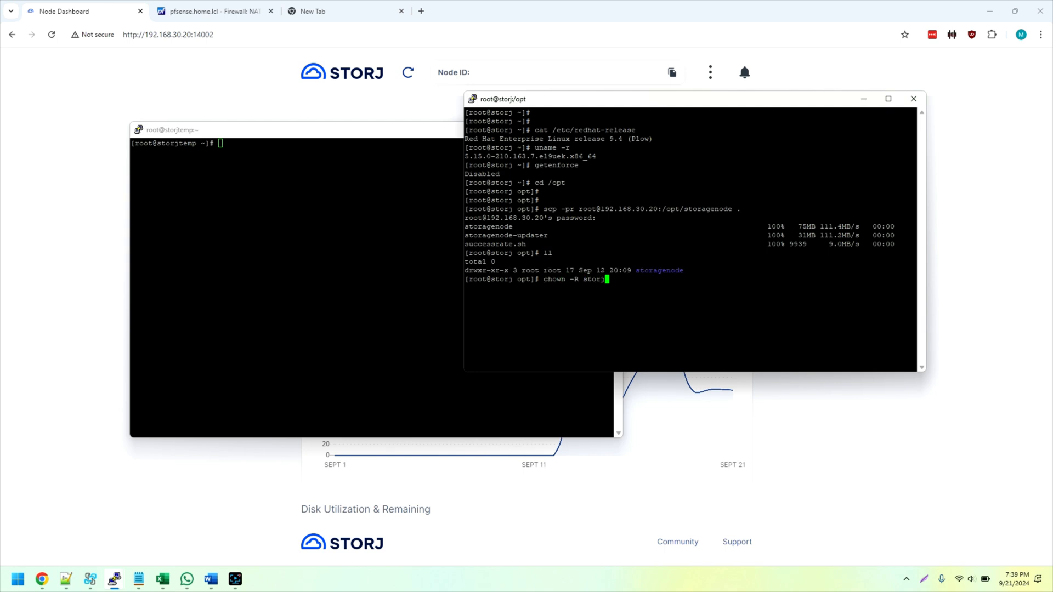
# Give storagenode to storj:storj, bring hdd1.service into systemd and reload the daemon
pyautogui.write(':storj storagenode/')
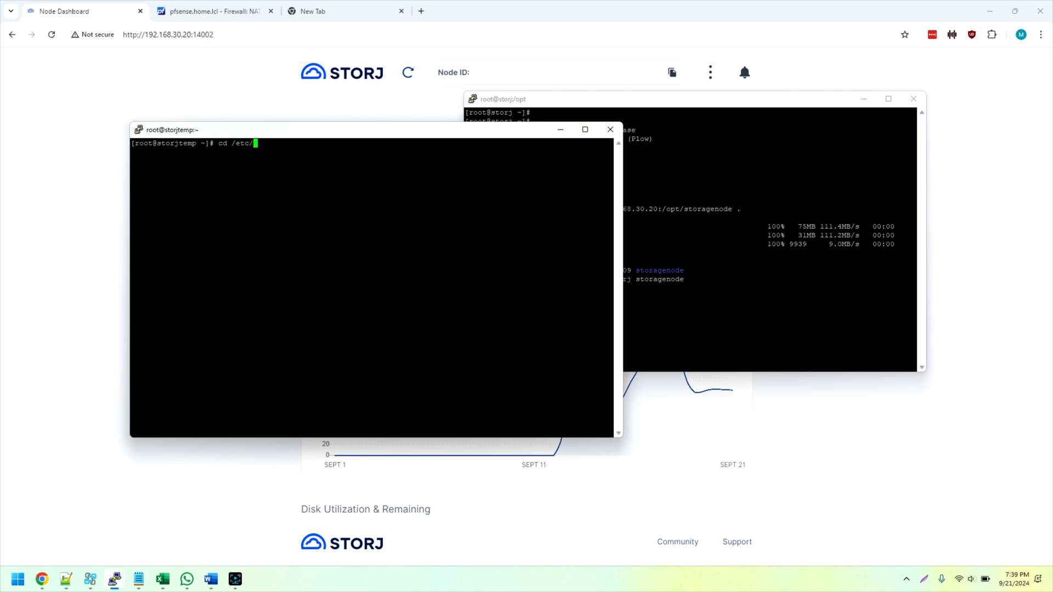
pyautogui.write('syste')
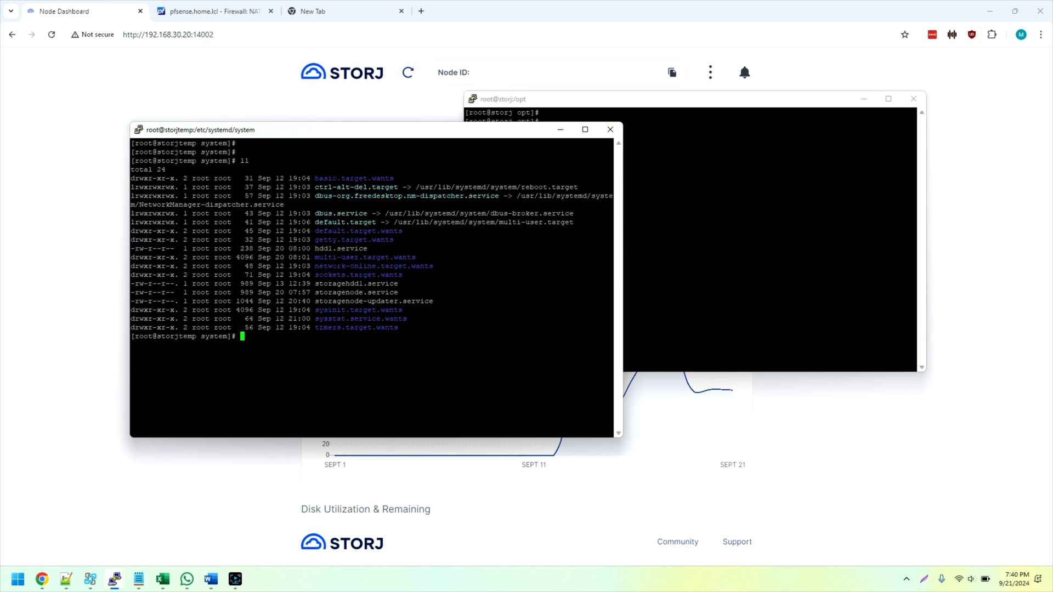
pyautogui.write('vim hdd1.service')
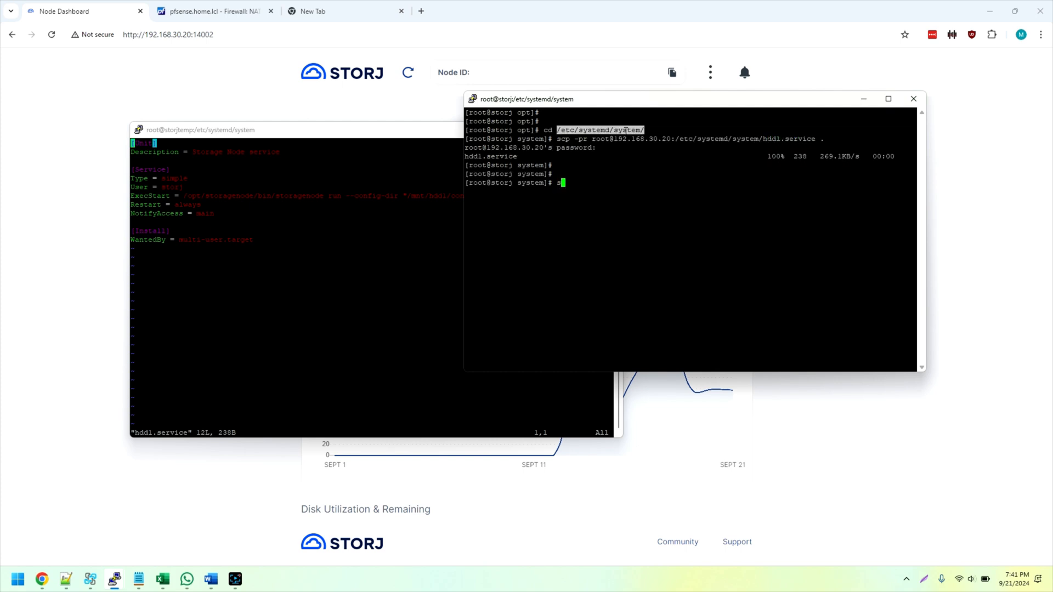
pyautogui.write('systemctl dame')
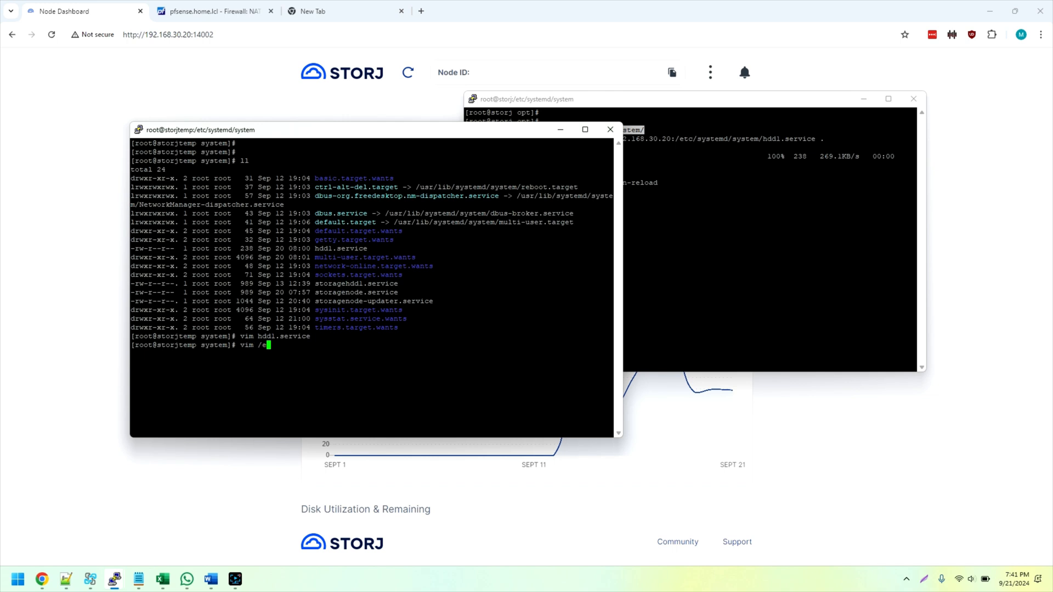
# Edit /etc/fstab in vim to carry over the drive's mount entry
pyautogui.write('tc/fstab')
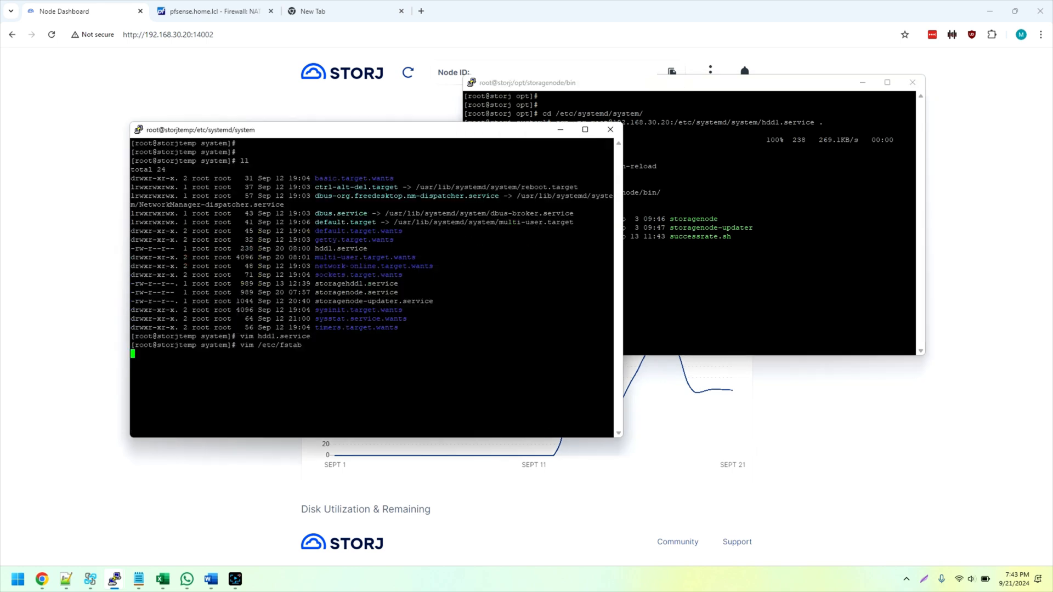
# Stop hdd1 and storagenode-updater on the old server, confirm no storage process, and unmount /mnt/hdd1
pyautogui.write('systemctl')
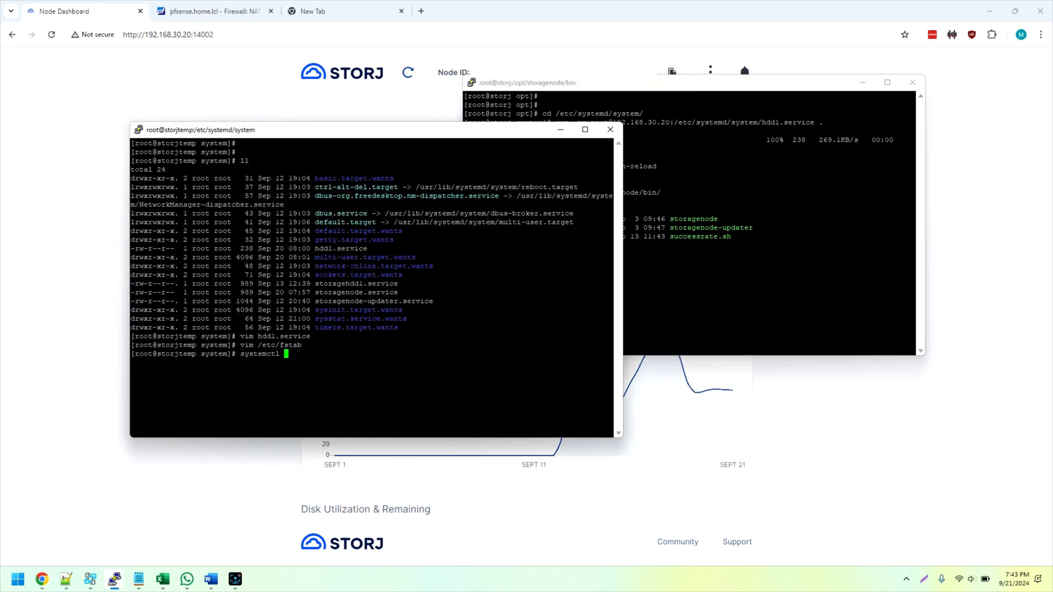
pyautogui.write('stop hdd1')
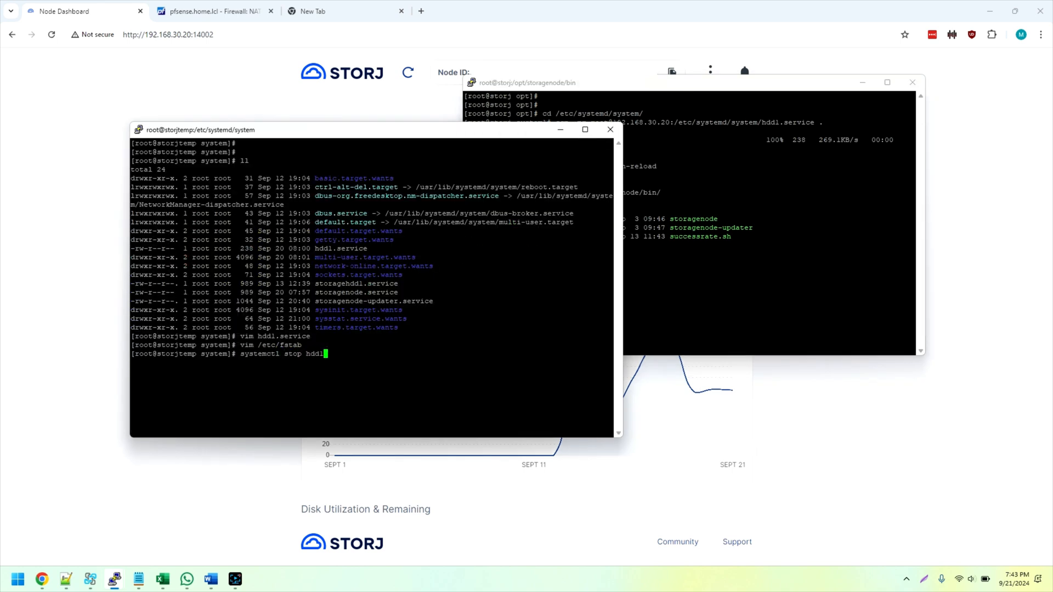
pyautogui.write('ps aux | grep storage')
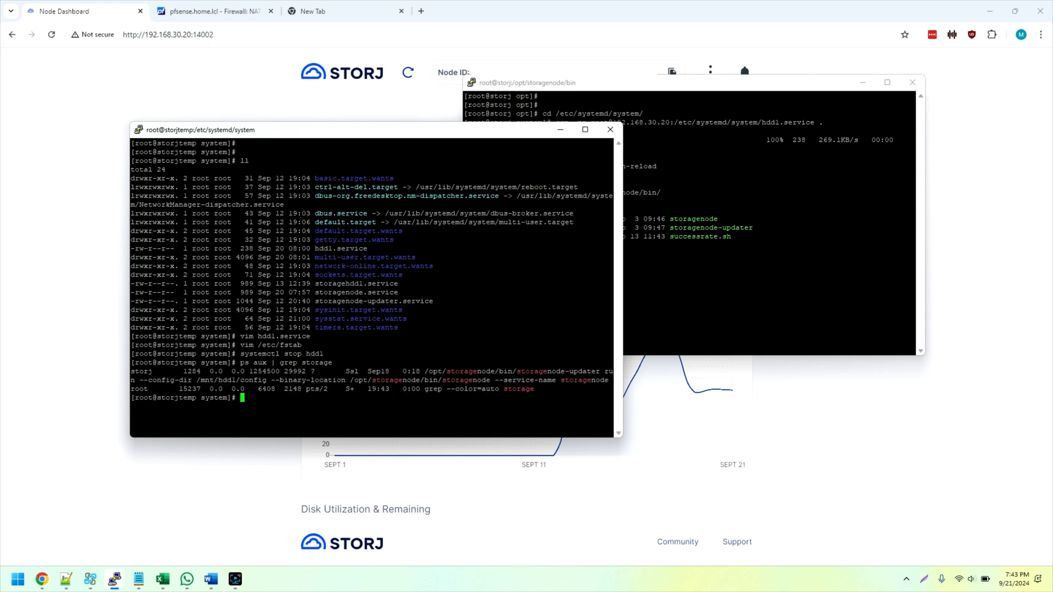
pyautogui.write('systemctl stop')
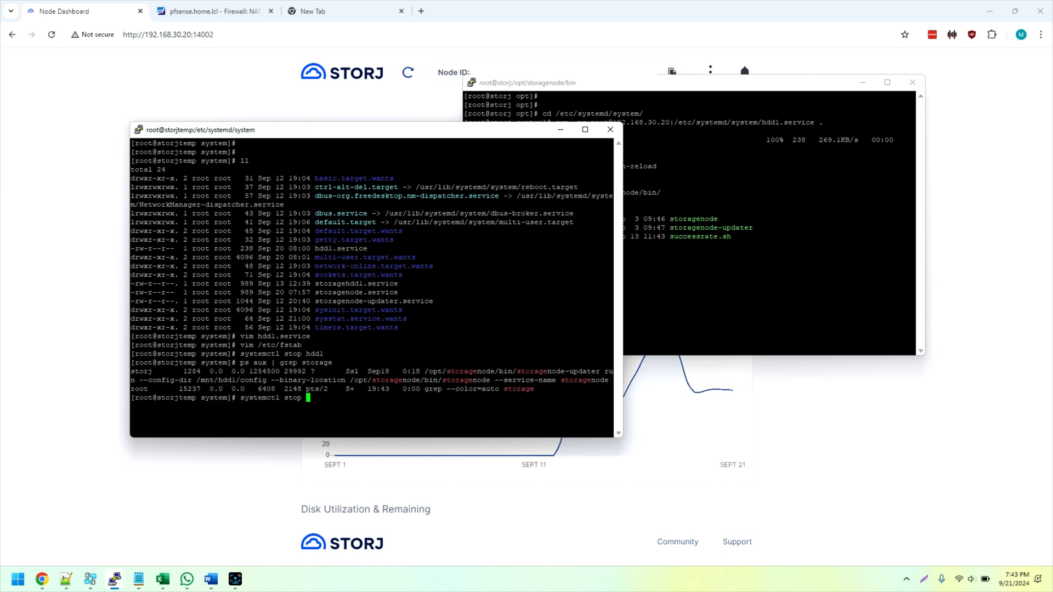
pyautogui.write('storagenode-updater')
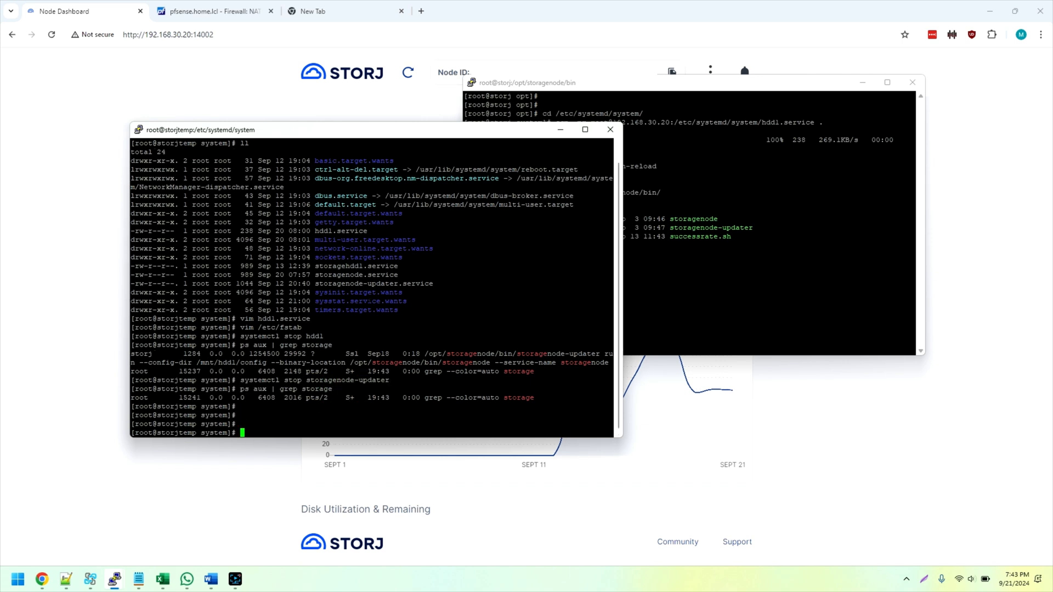
pyautogui.write('umount /mnt/hdd1')
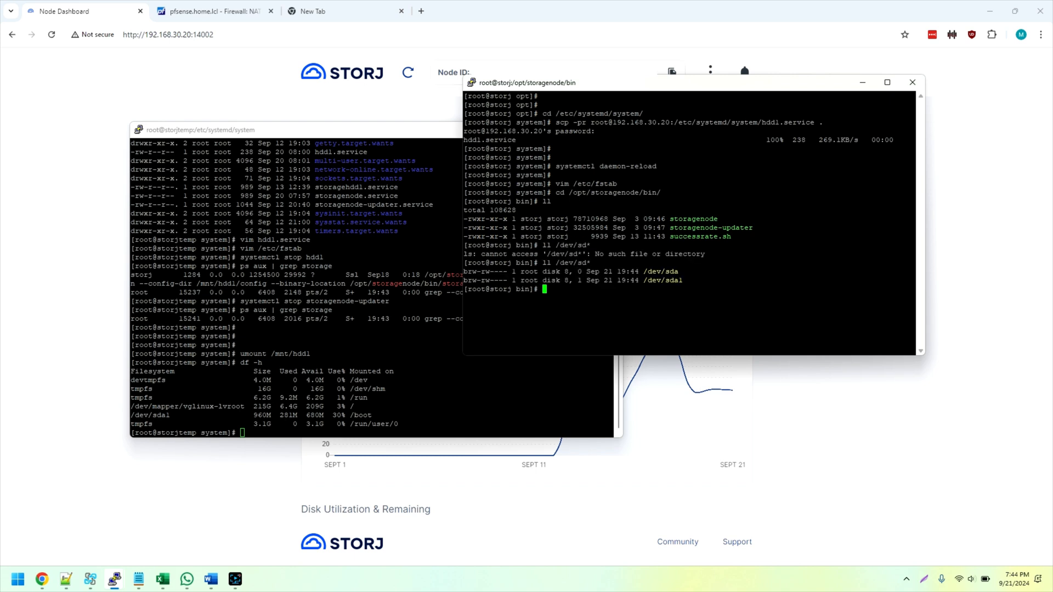
# Create the /mnt mount point, reload systemd, mount the drive and hand it to storj:storj
pyautogui.write('mount -a')
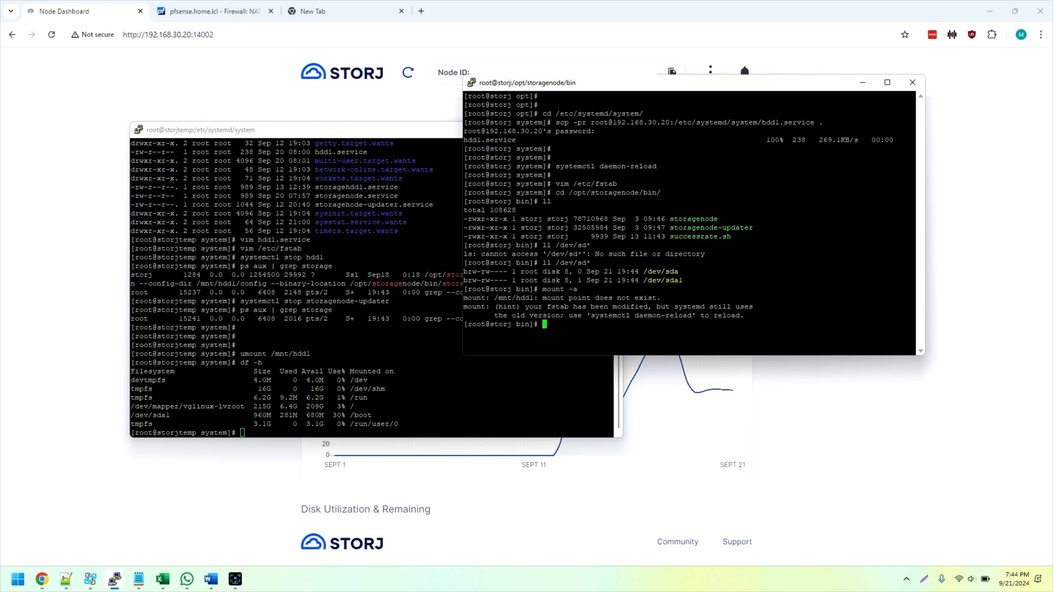
pyautogui.write('mkdir /mnt/hddl')
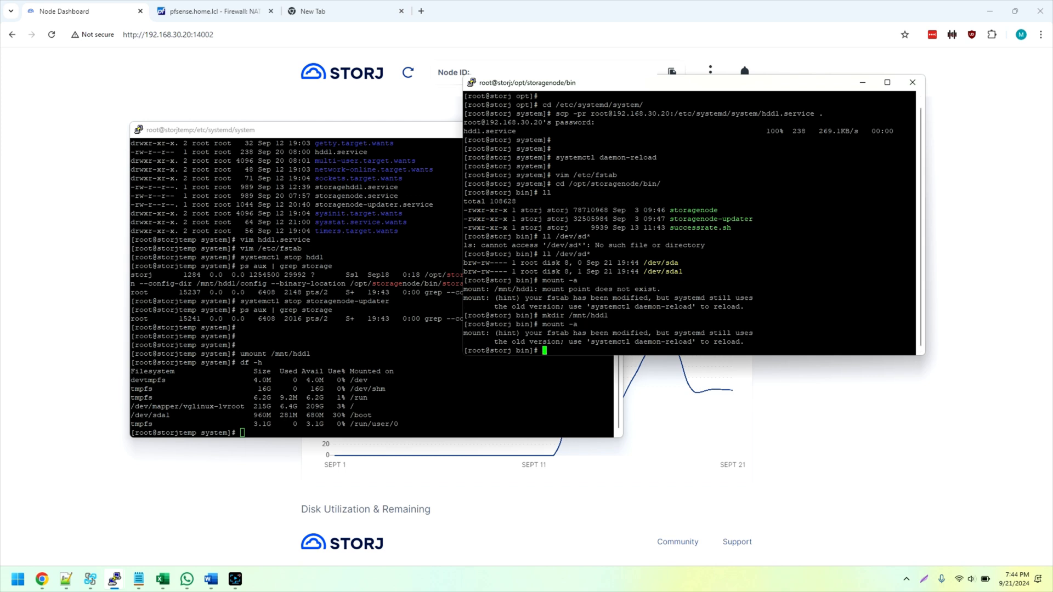
pyautogui.doubleClick(638, 342)
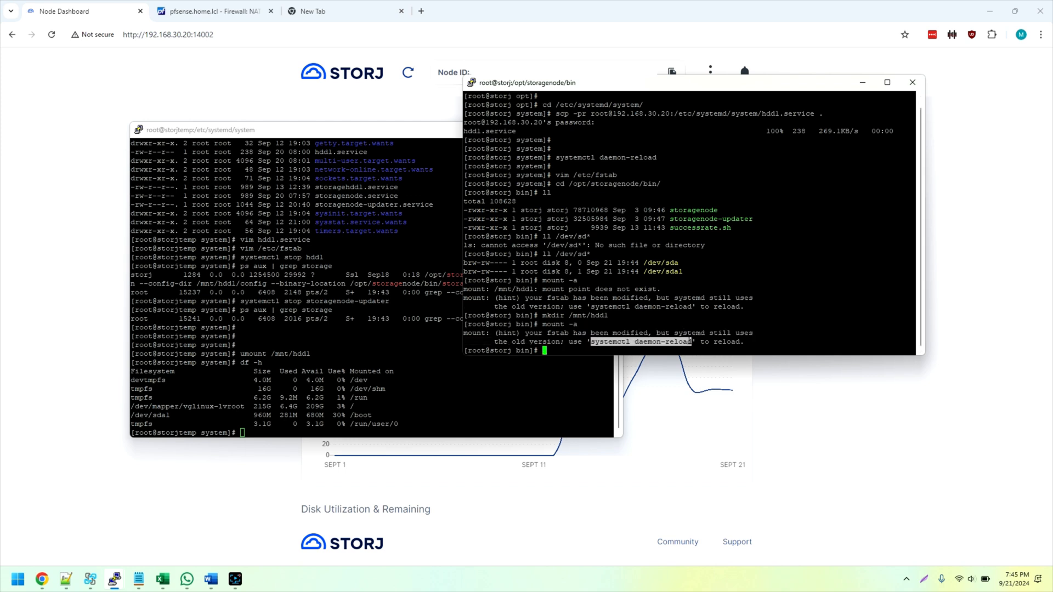
pyautogui.write('systemctl daemon-reload')
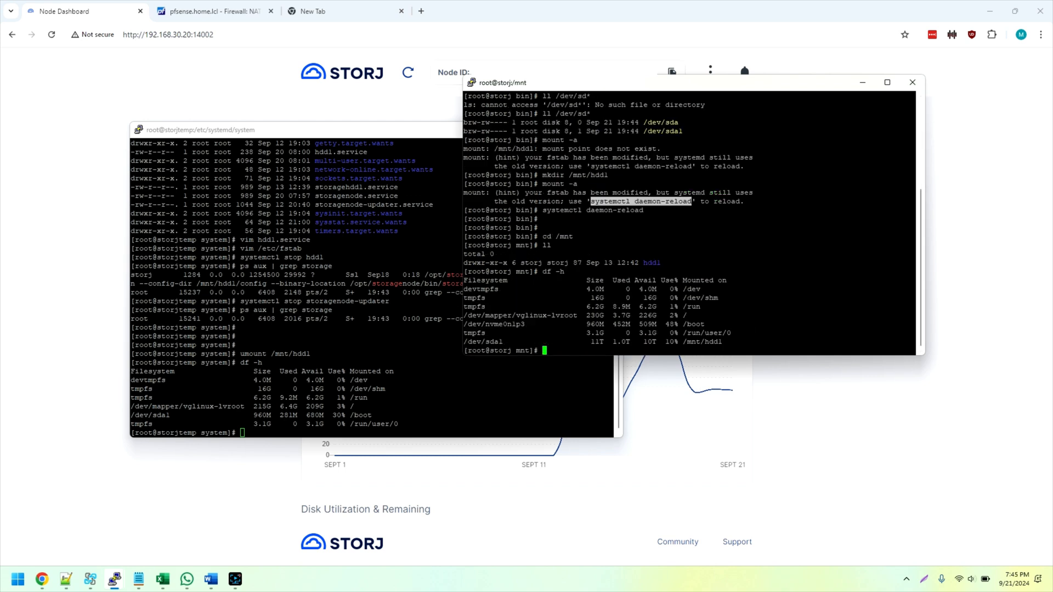
pyautogui.write('chw')
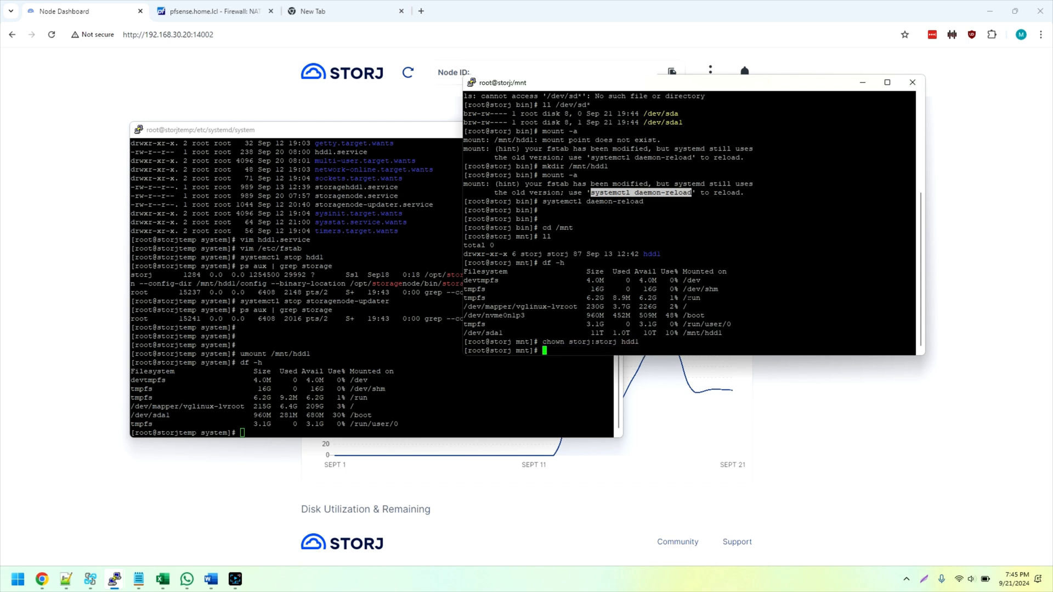
pyautogui.write('cd hdd1')
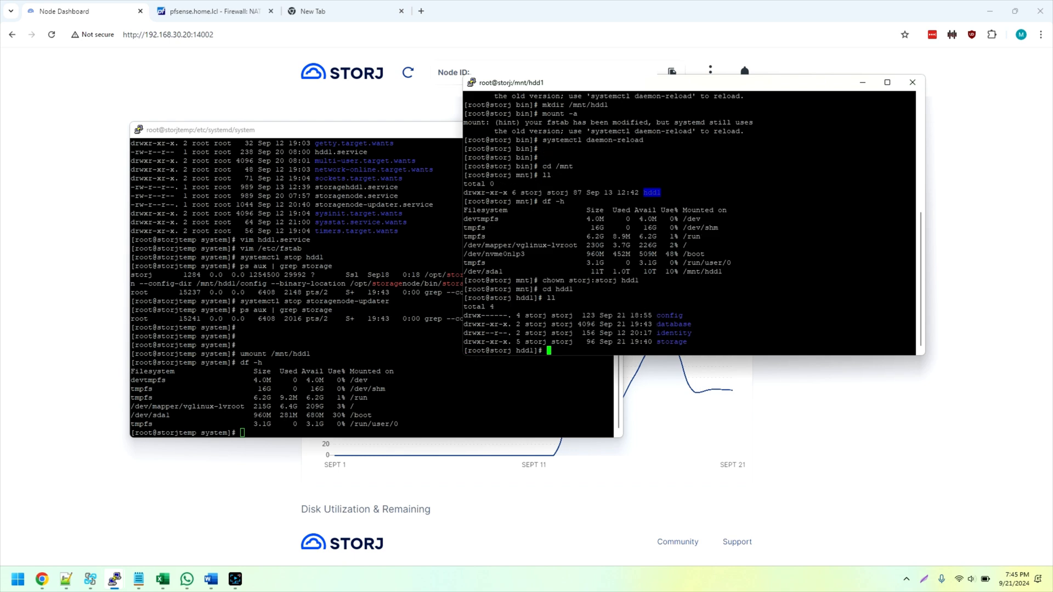
# Start the storage node service and confirm a storagenode process is running
pyautogui.doubleClick(674, 323)
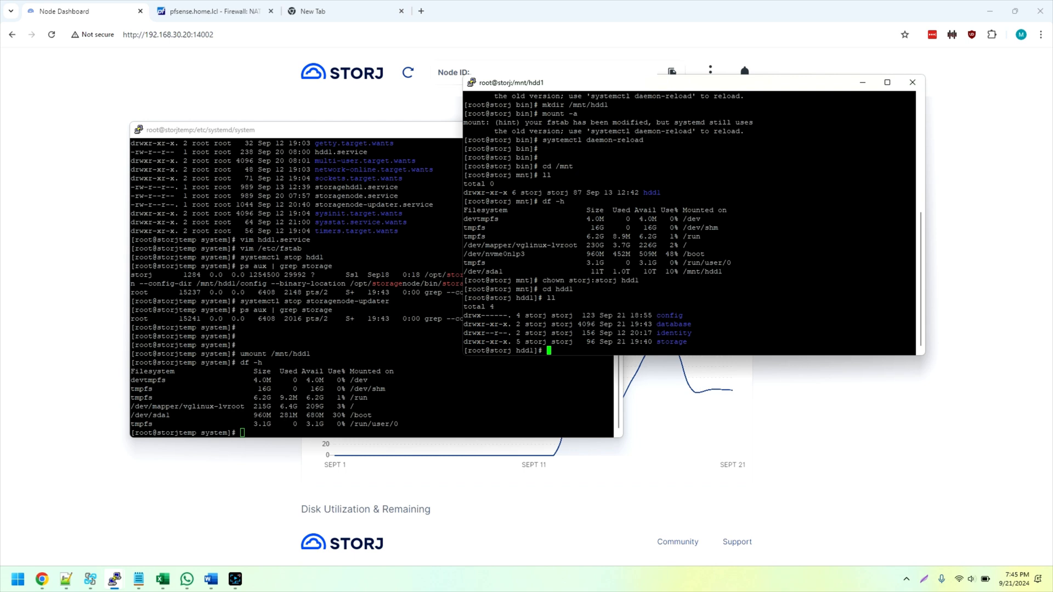
pyautogui.write('systemctl start hddl')
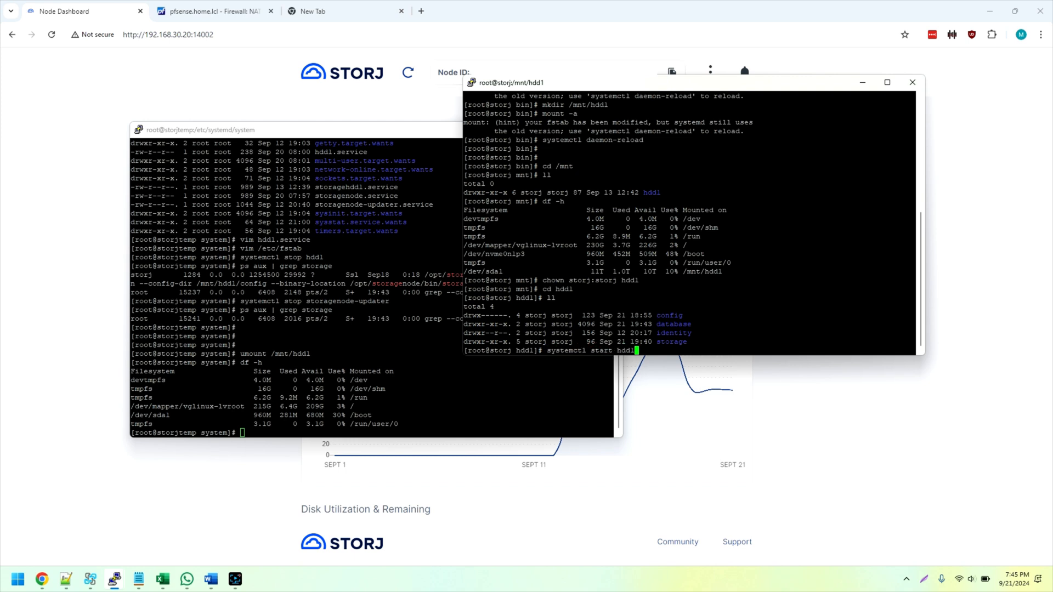
pyautogui.write('ps aux | grep storagenode')
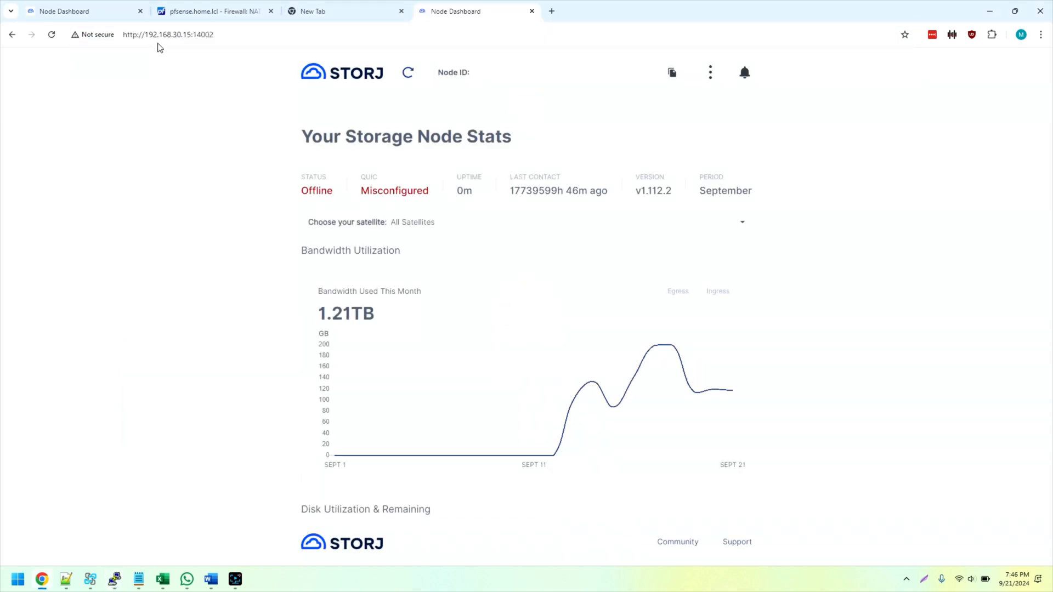
pyautogui.moveTo(362, 195)
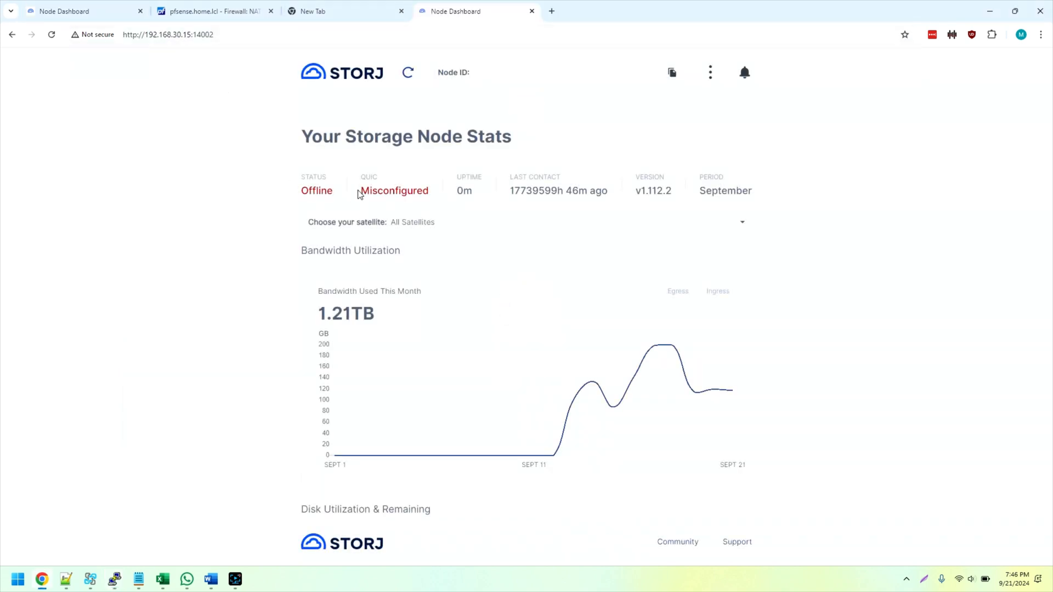
pyautogui.moveTo(395, 190)
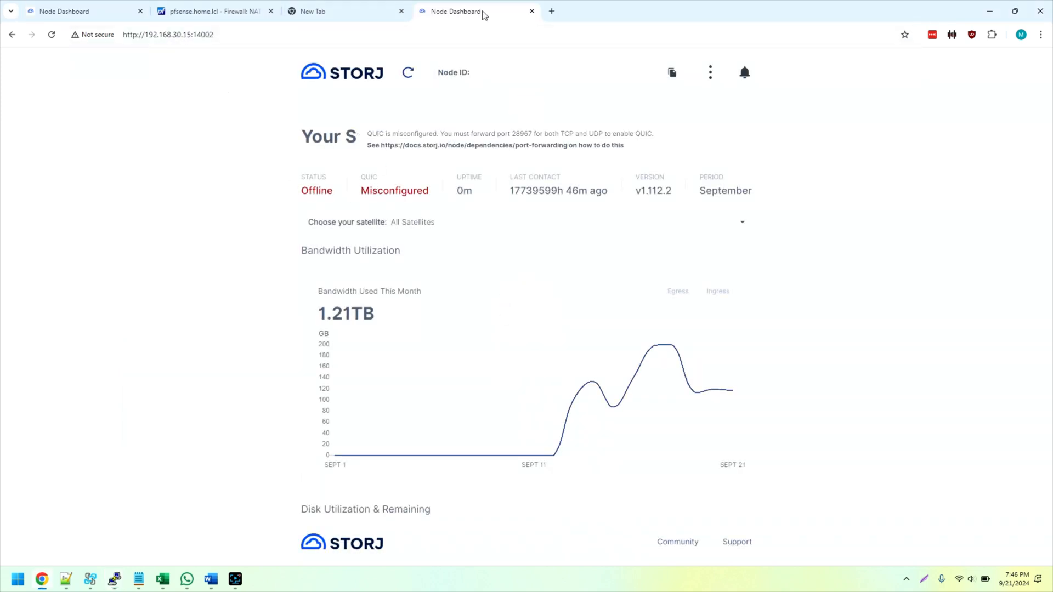
# Retarget the pfSense port 28967 forward to 192.168.30.15 and recheck the node dashboard
pyautogui.click(211, 11)
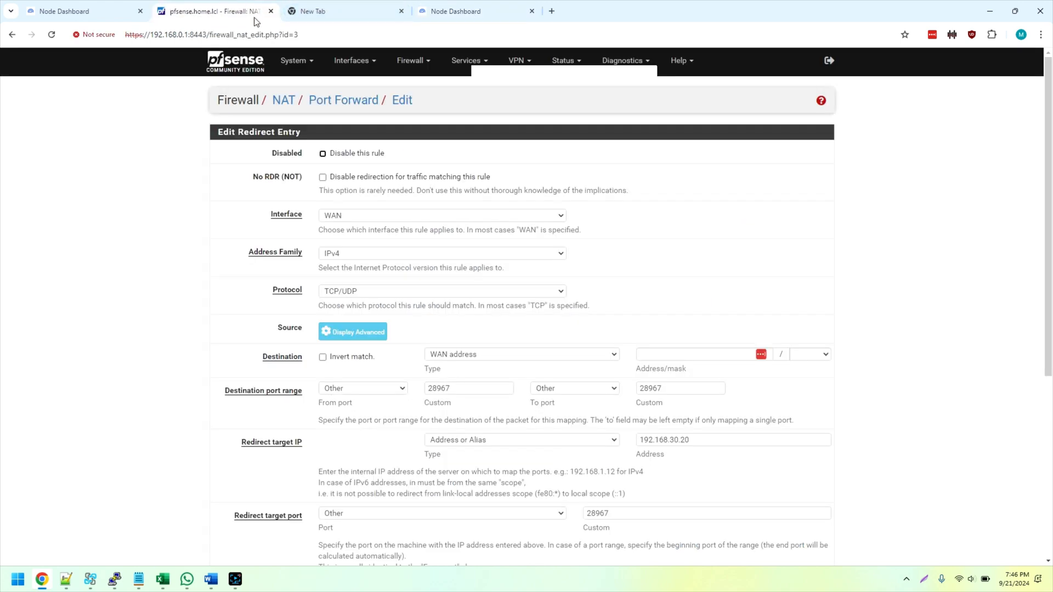
pyautogui.scroll(-3)
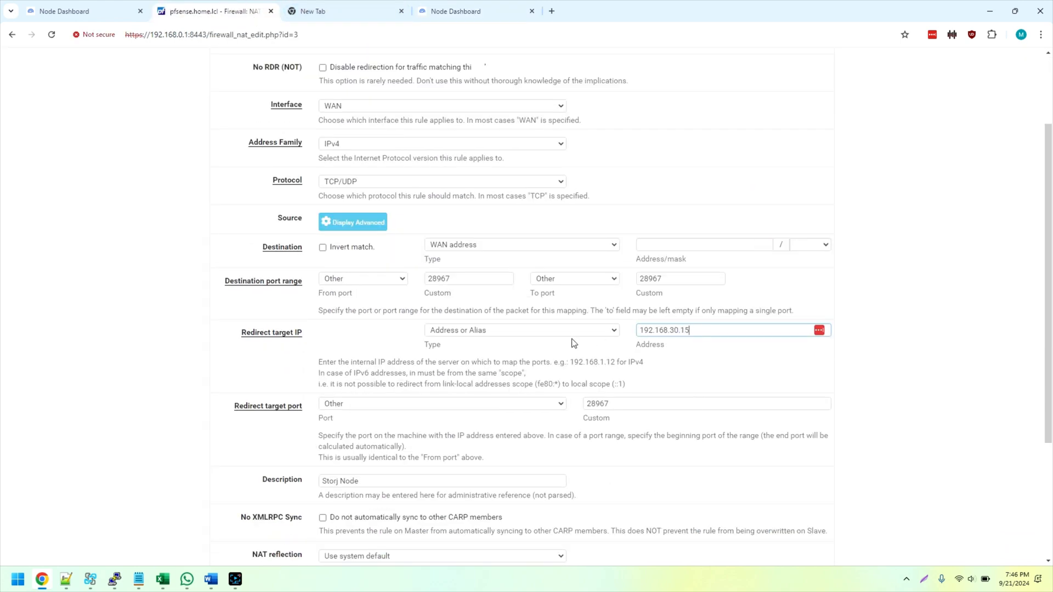
pyautogui.click(465, 11)
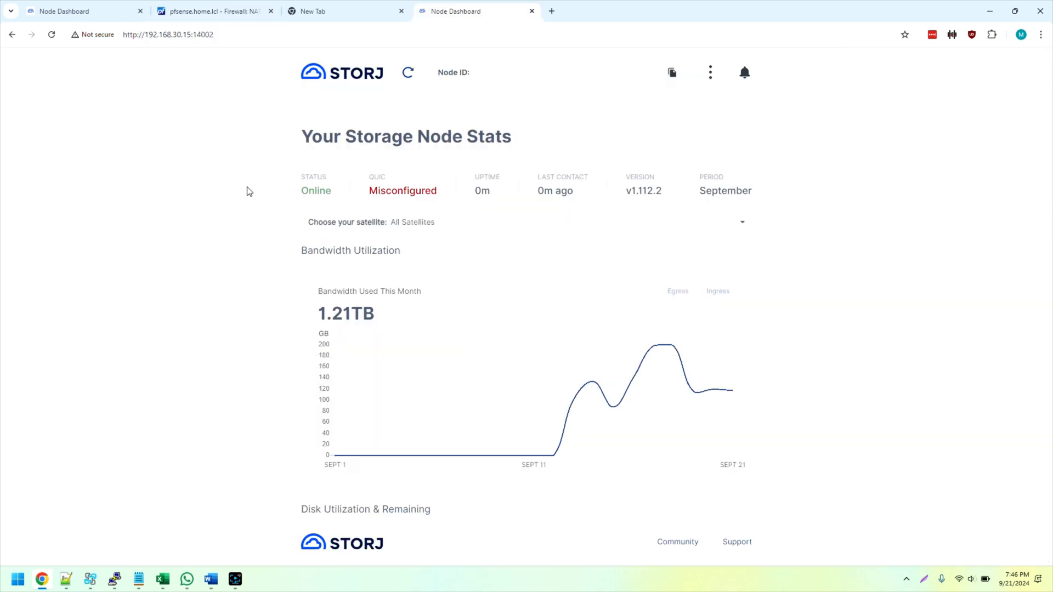
pyautogui.click(408, 72)
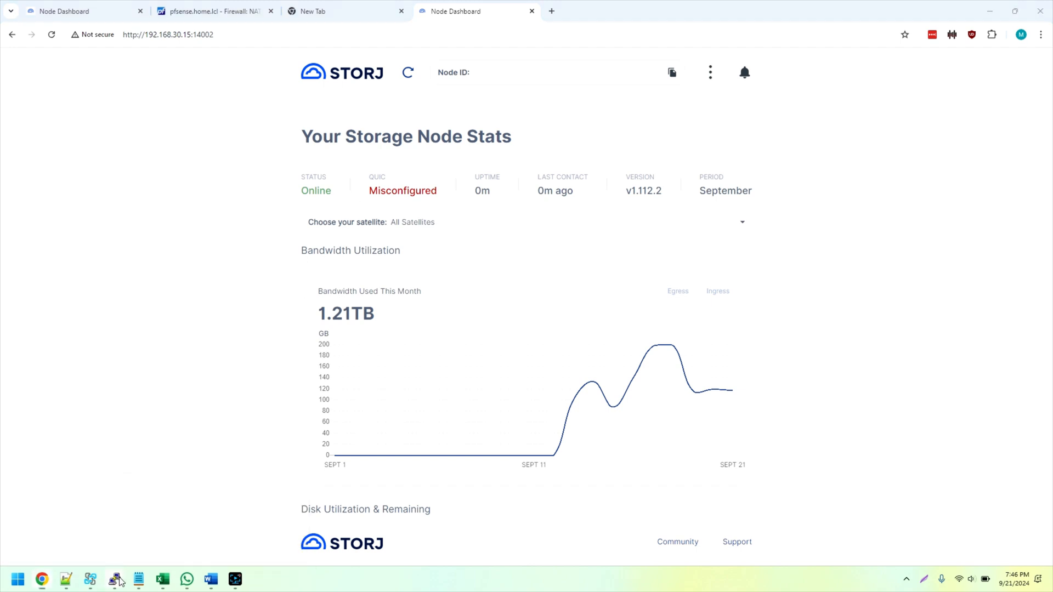
# Bring up the Storj 'Linux Configuration for UDP' guide for the QUIC receive-buffer settings
pyautogui.click(116, 578)
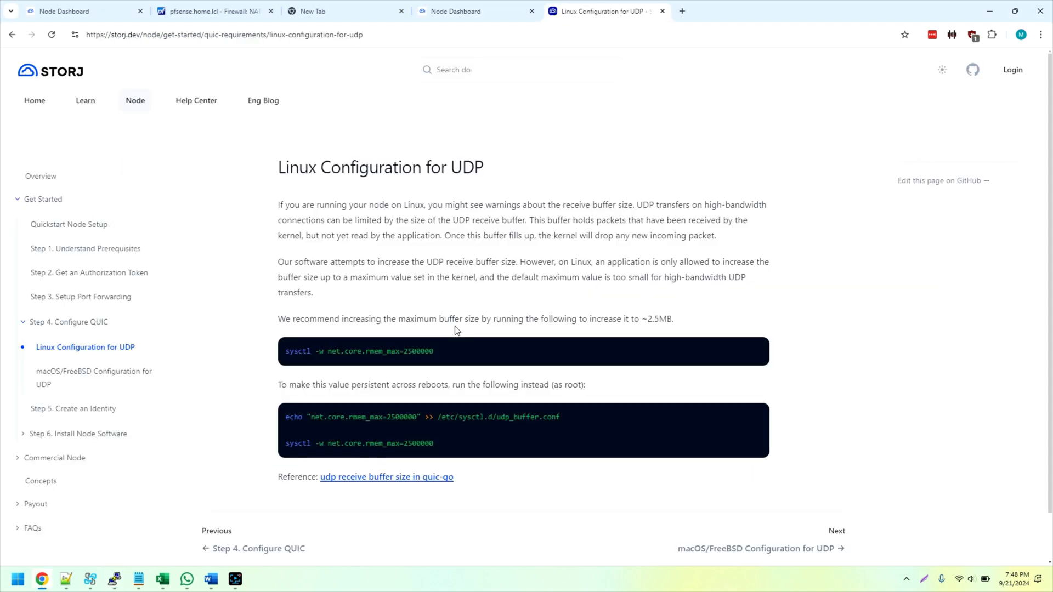
pyautogui.moveTo(445, 324)
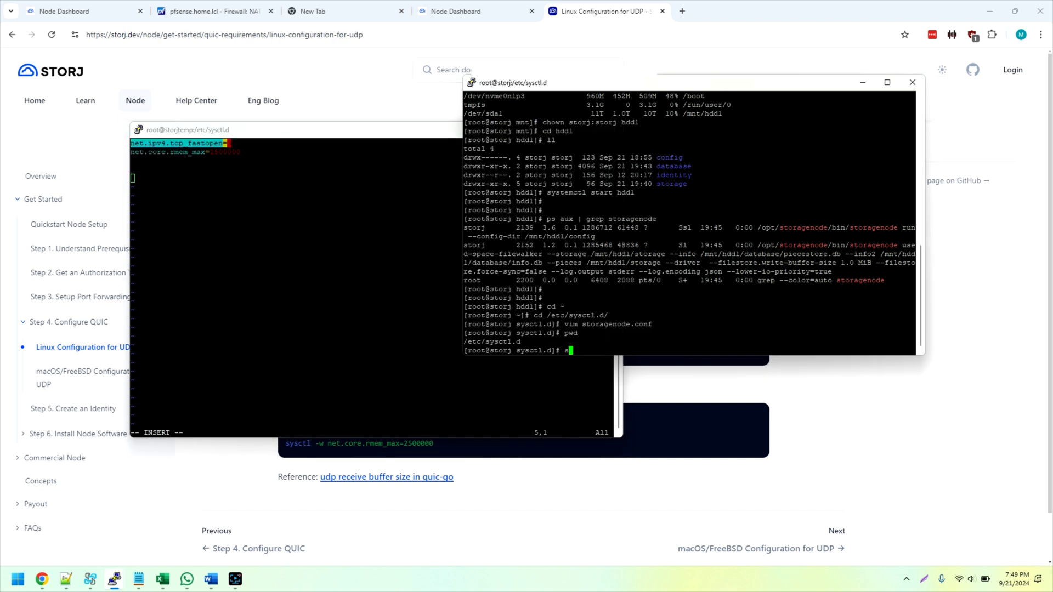
# Apply tcp_fastopen=3 and rmem_max=2500000 via sysctl, then stop the node service for a restart
pyautogui.write('ysctl -w net.ipv4.tcp_fastopen=3')
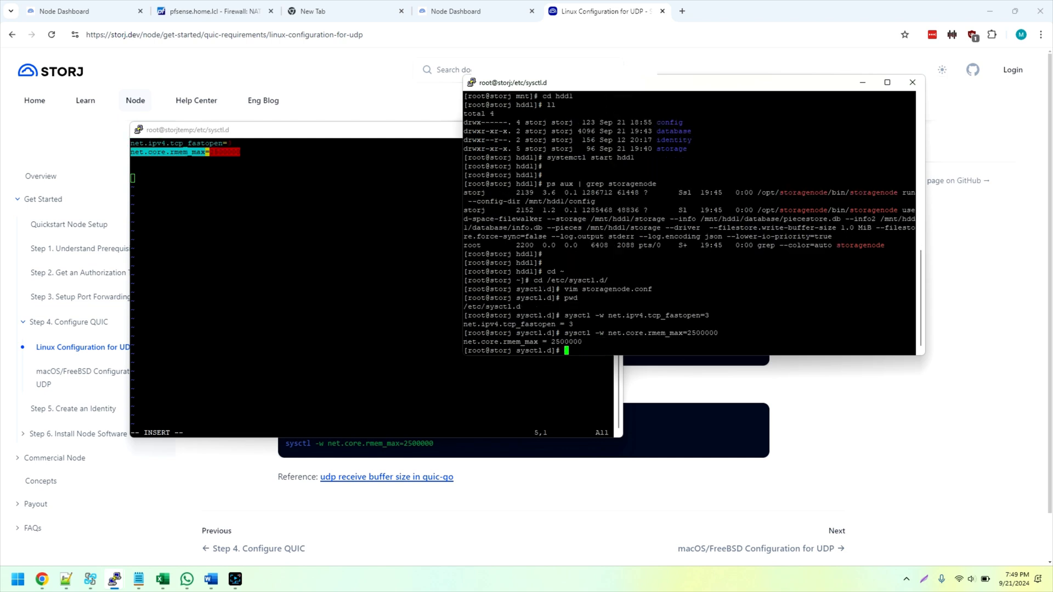
pyautogui.write('systemctl stop')
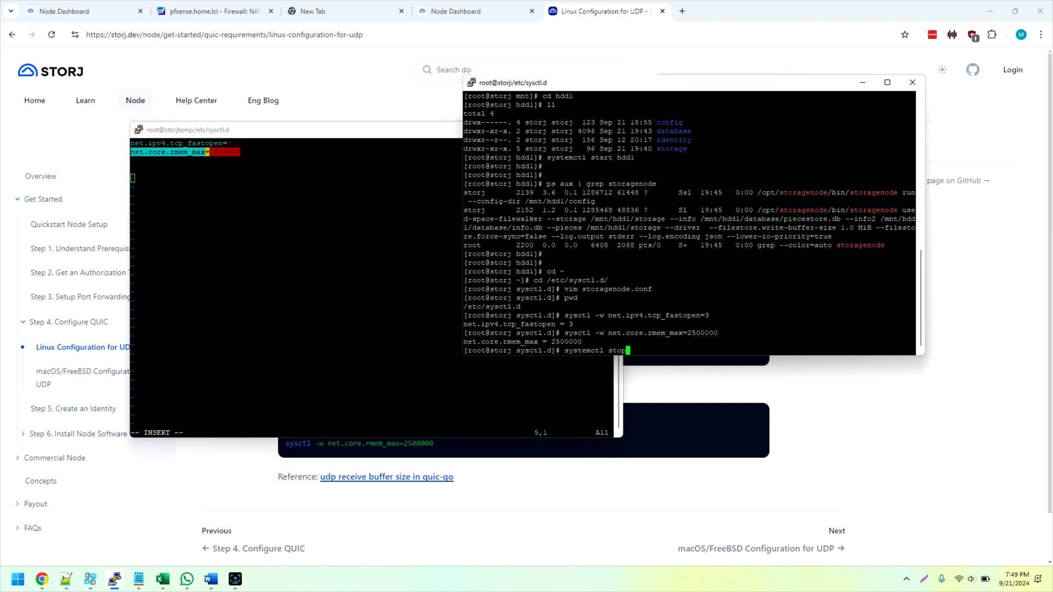
pyautogui.press('enter')
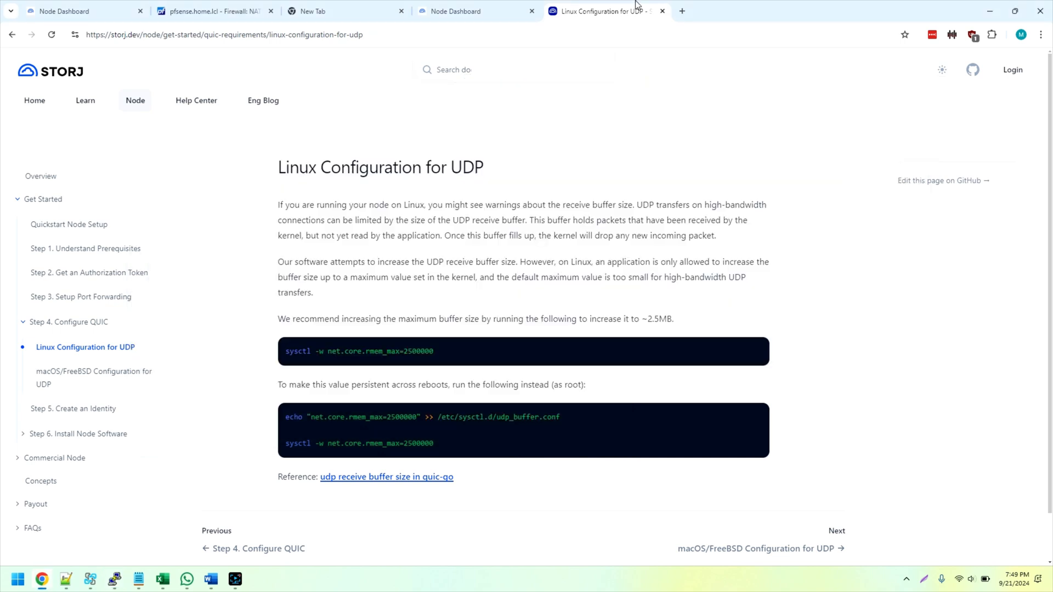
# Reload the Storj node dashboard to confirm the node is Online with QUIC OK
pyautogui.click(461, 11)
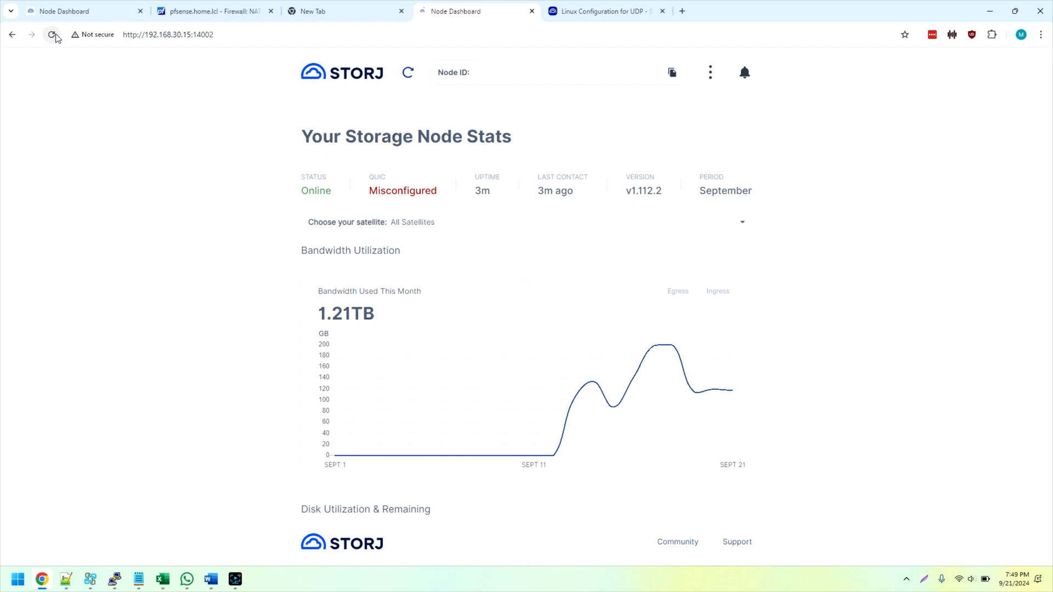
pyautogui.click(50, 35)
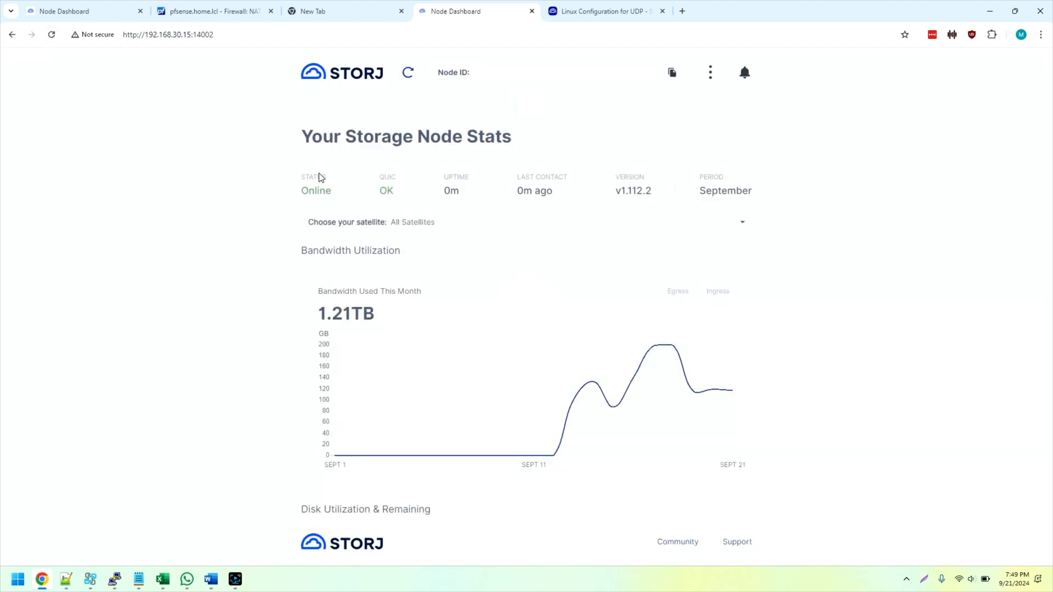
pyautogui.scroll(-3)
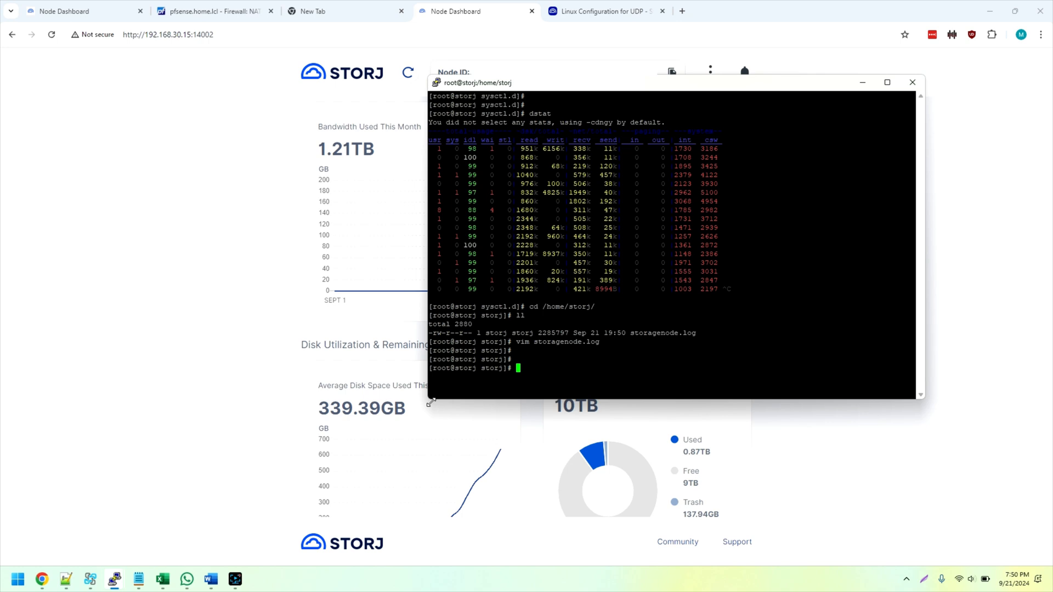
# Start entering the /opt/storagenode/bin/successrate.sh command in PuTTY
pyautogui.write('/opt/')
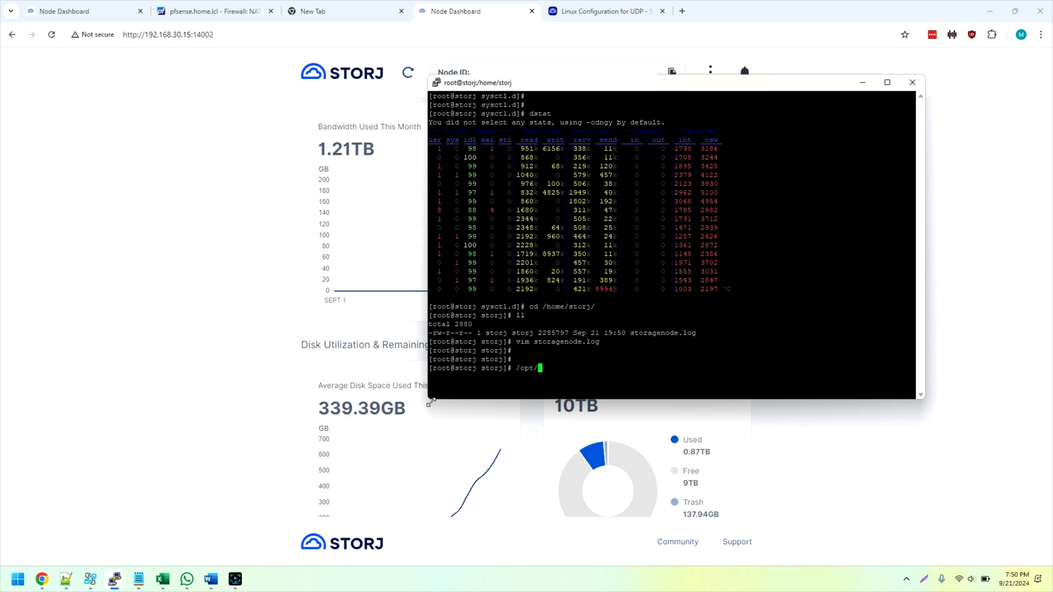
pyautogui.write('storagenode/bins')
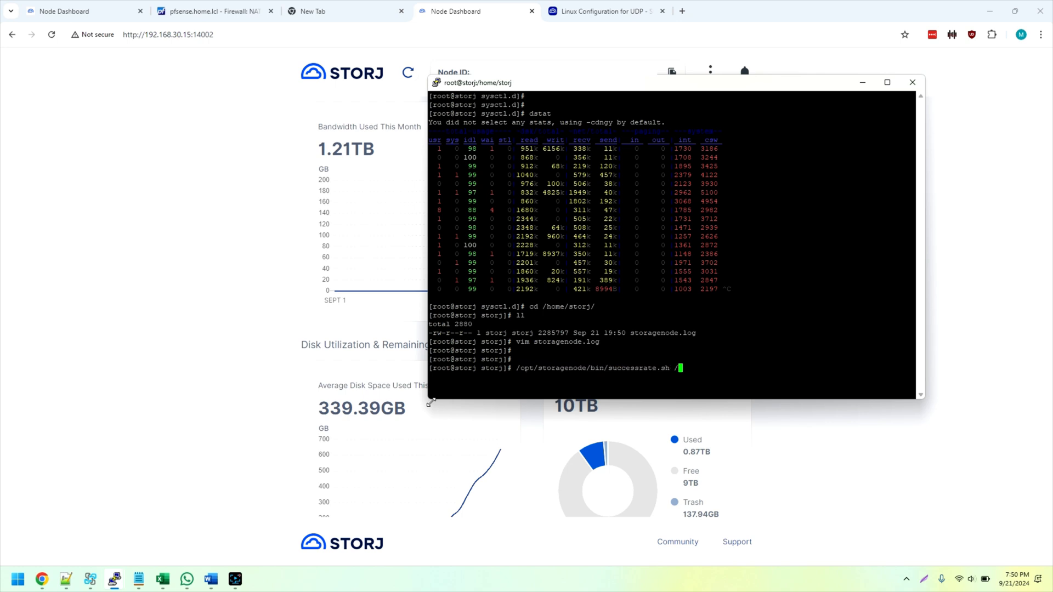
pyautogui.write('h')
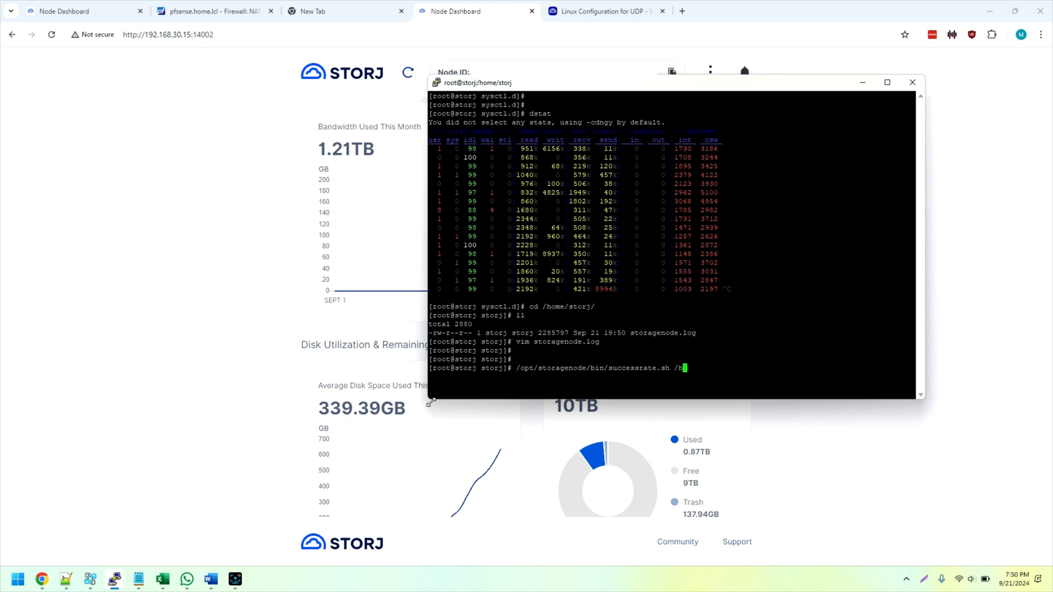